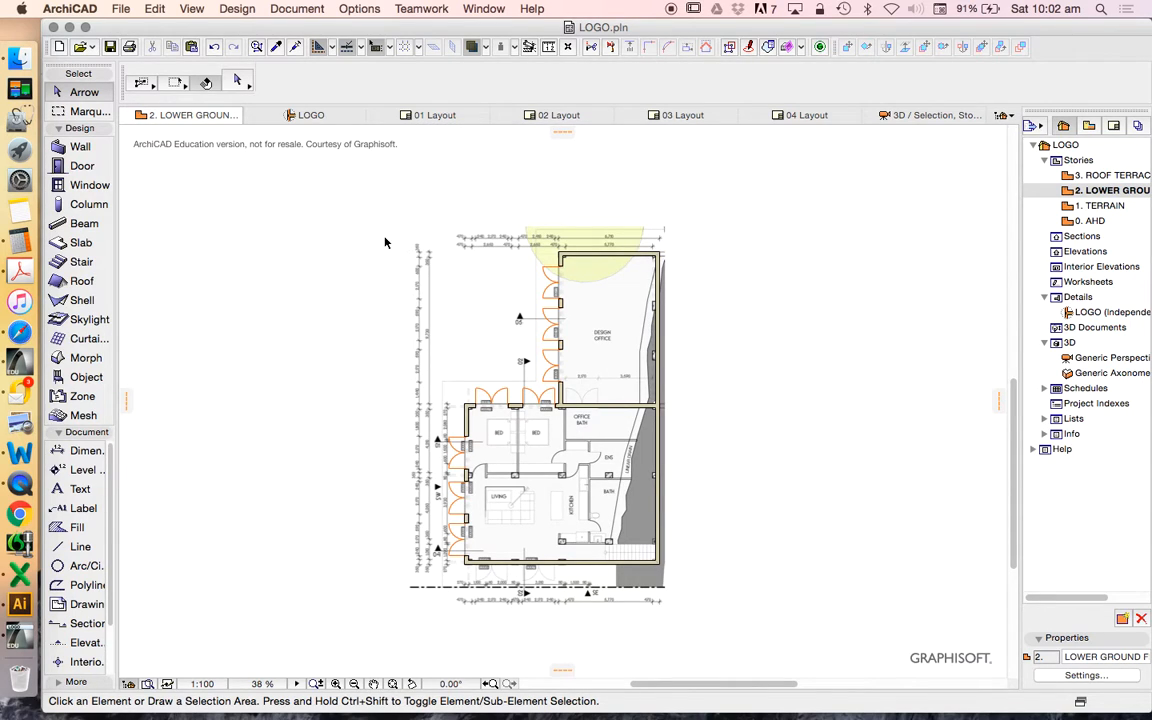
pyautogui.moveTo(485, 477)
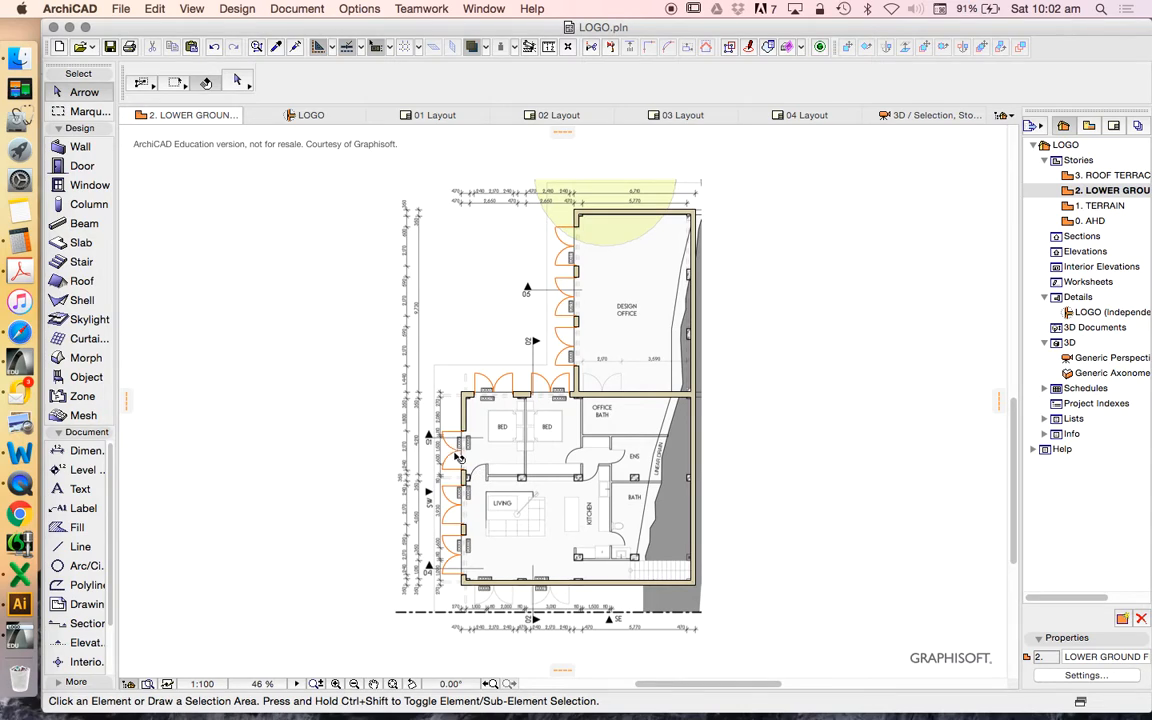
pyautogui.moveTo(441, 366)
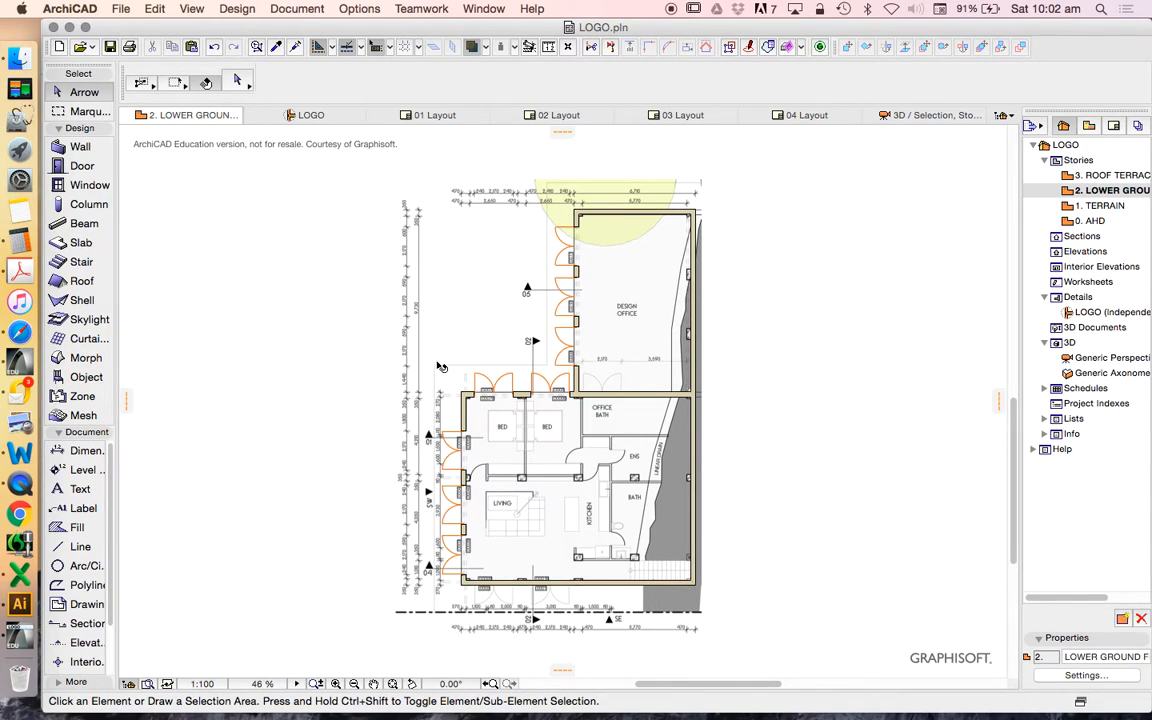
pyautogui.moveTo(463, 360)
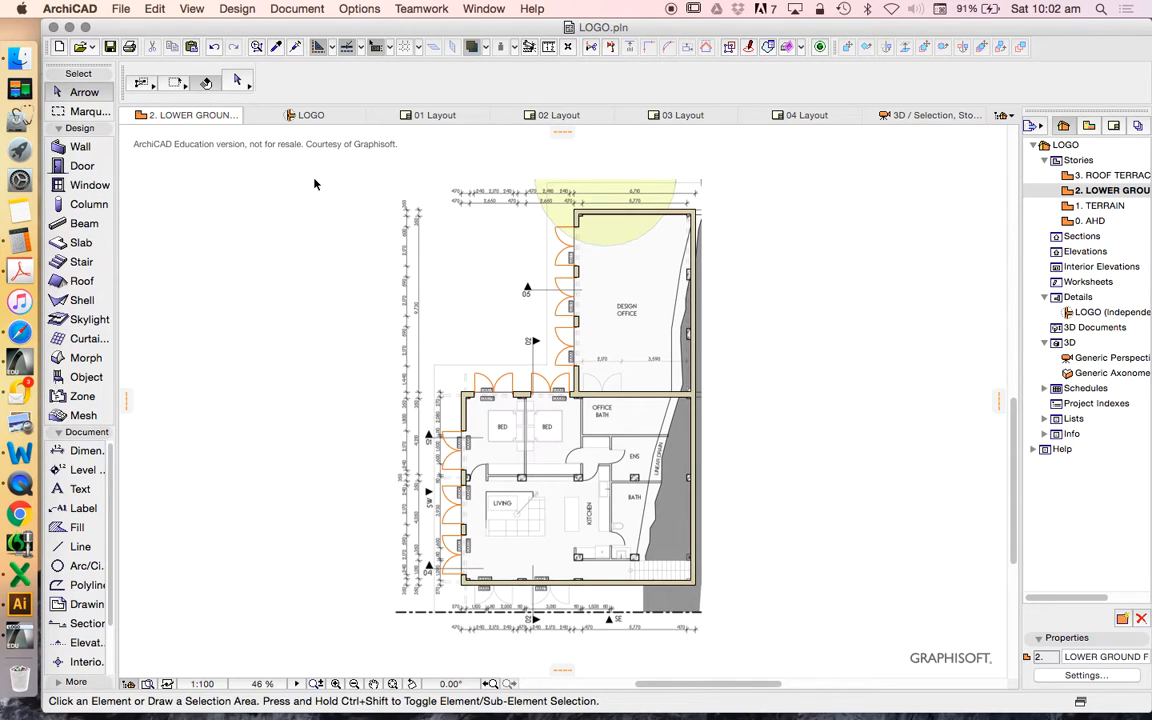
pyautogui.moveTo(82, 249)
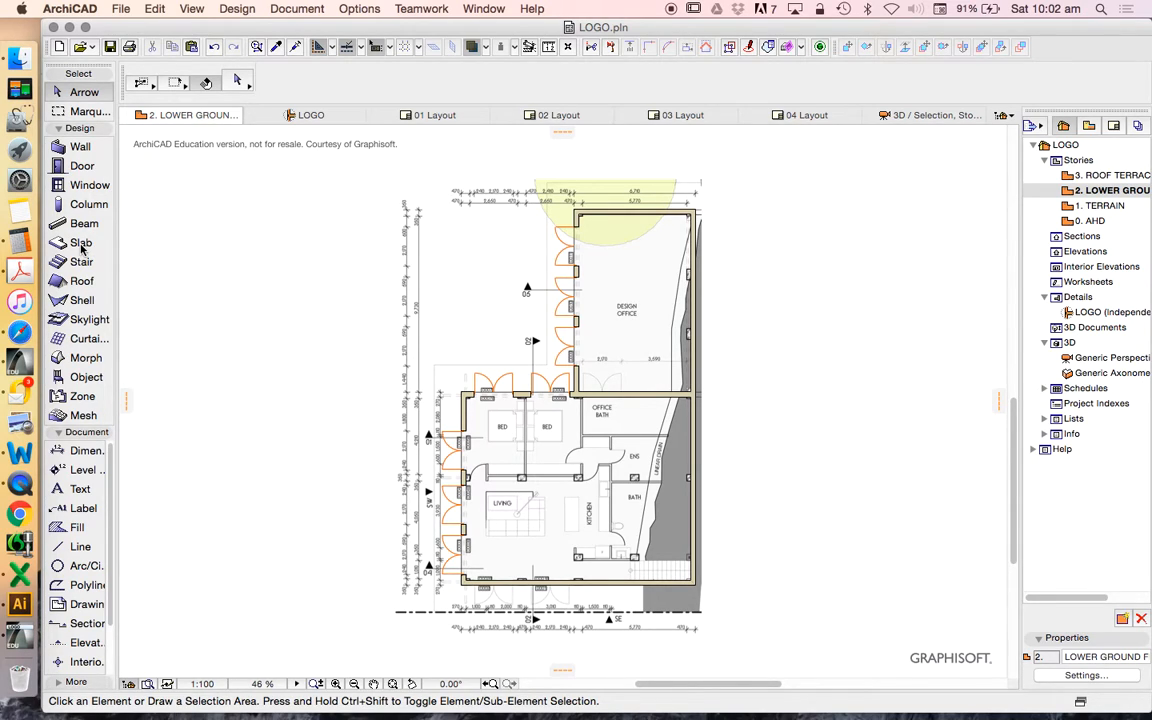
# - Set the Slab tool's default thickness to 150 mm instead of 300
pyautogui.click(81, 242)
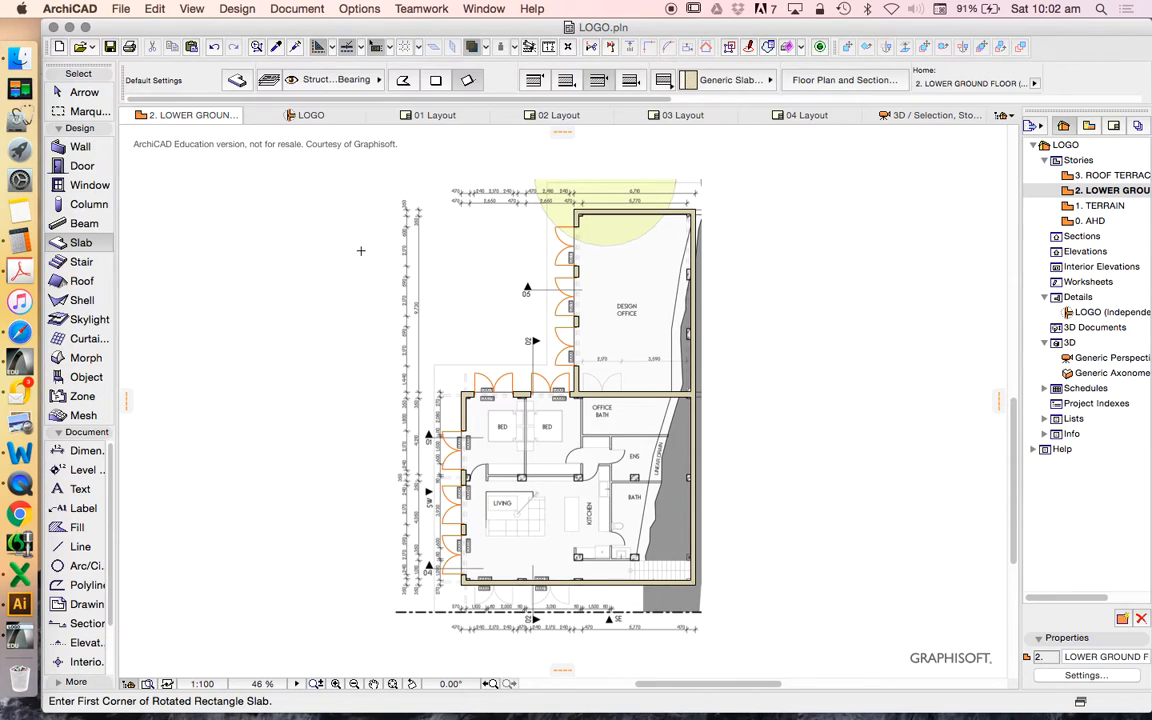
pyautogui.moveTo(355, 232)
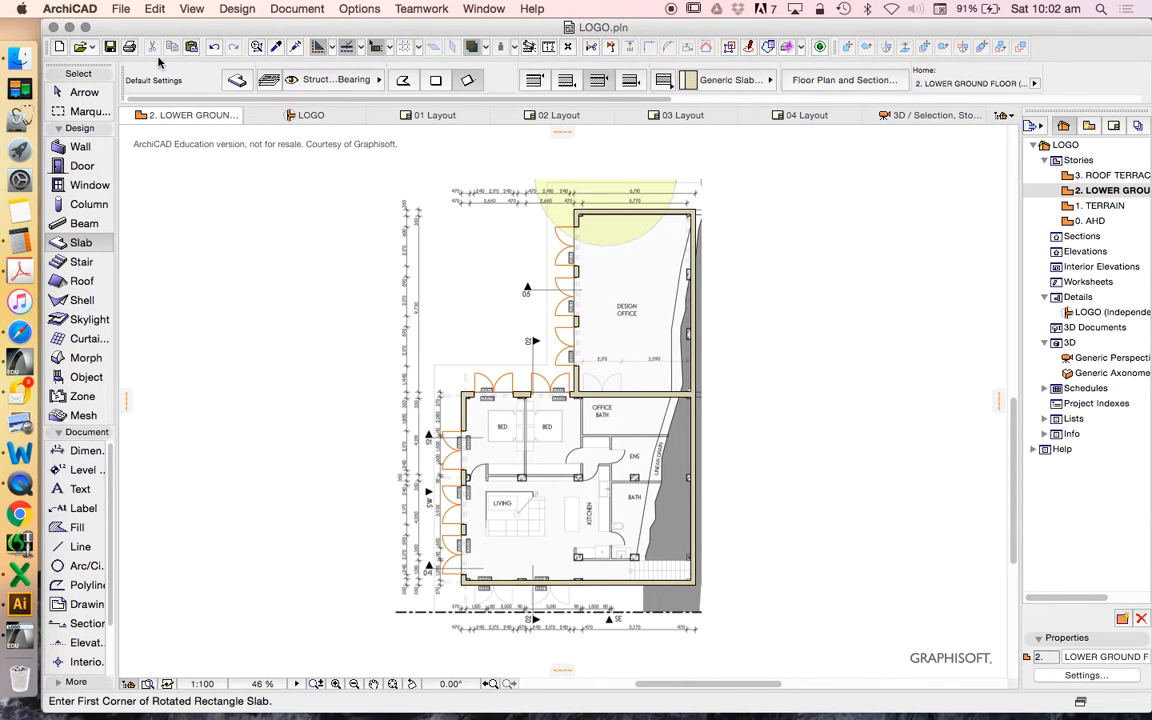
pyautogui.click(237, 80)
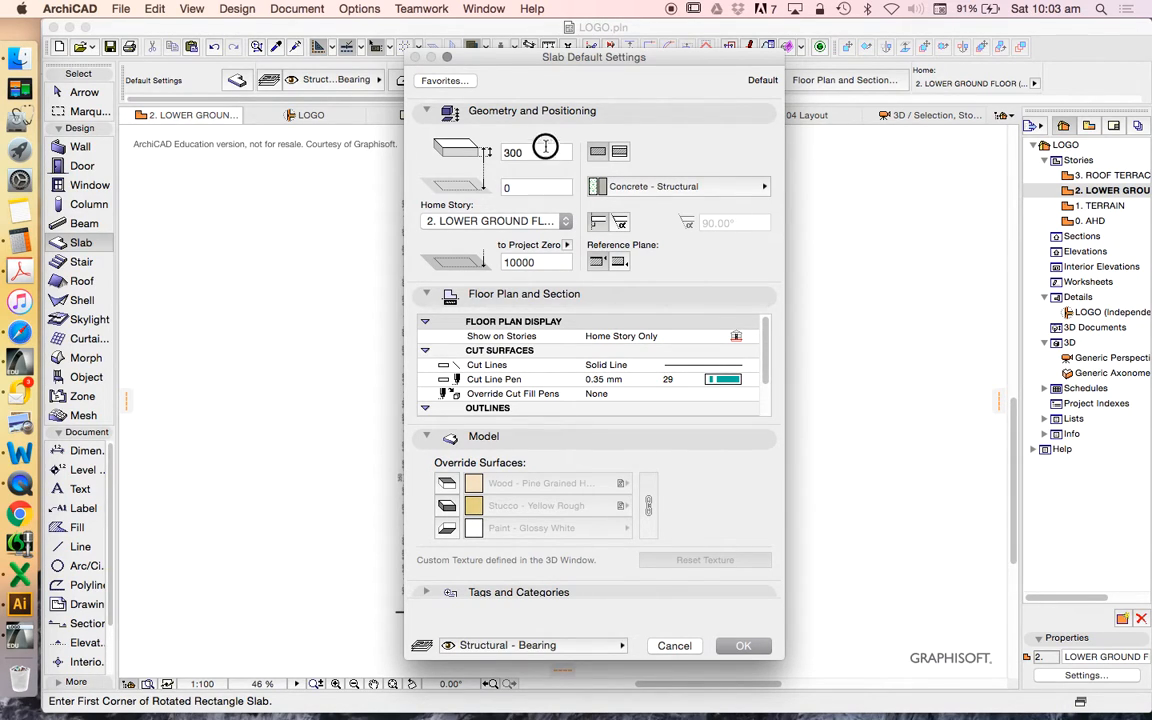
pyautogui.write('1')
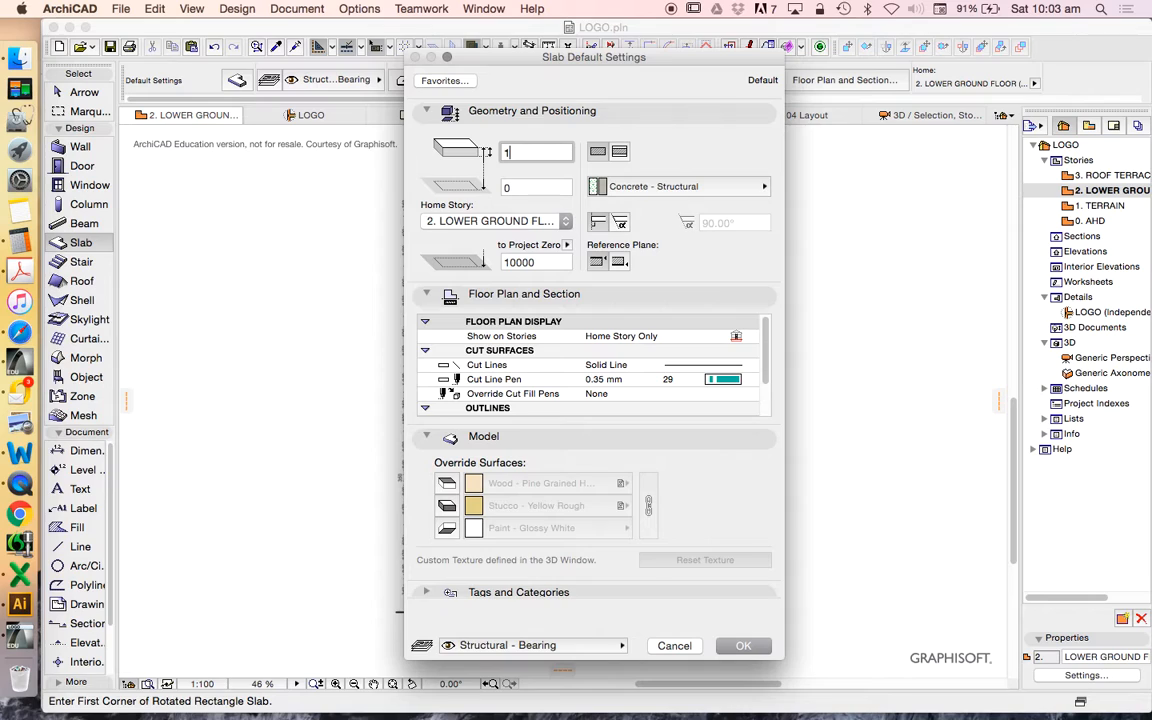
pyautogui.write('150')
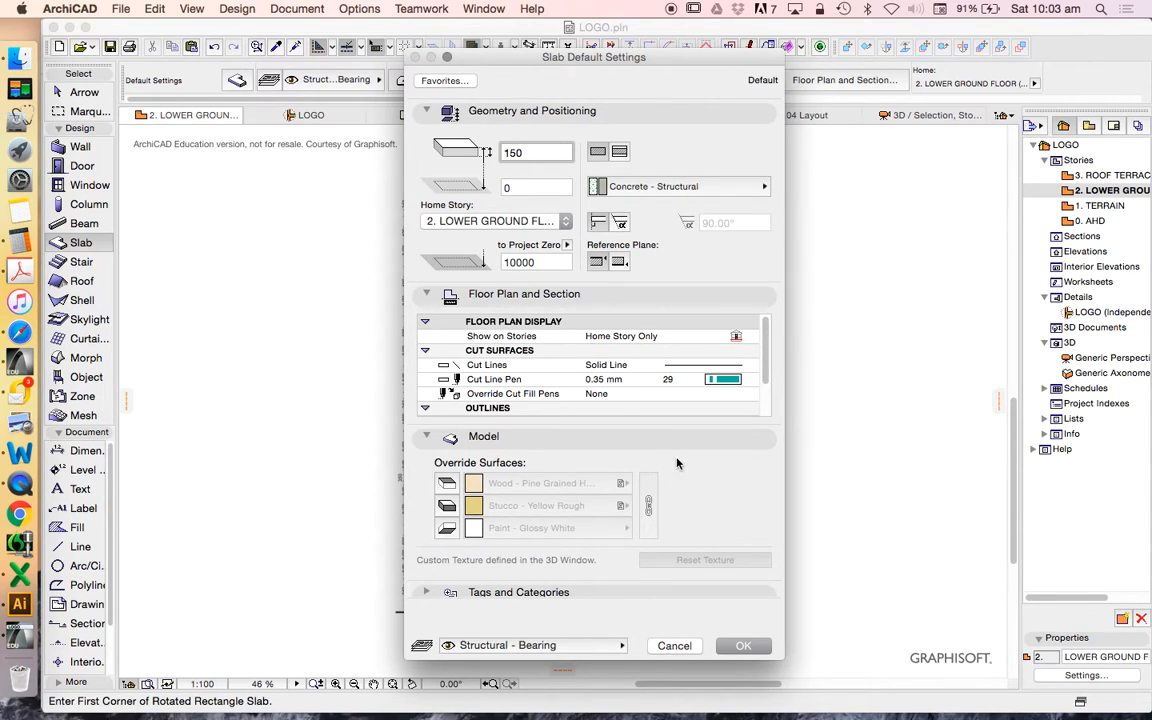
pyautogui.moveTo(575, 460)
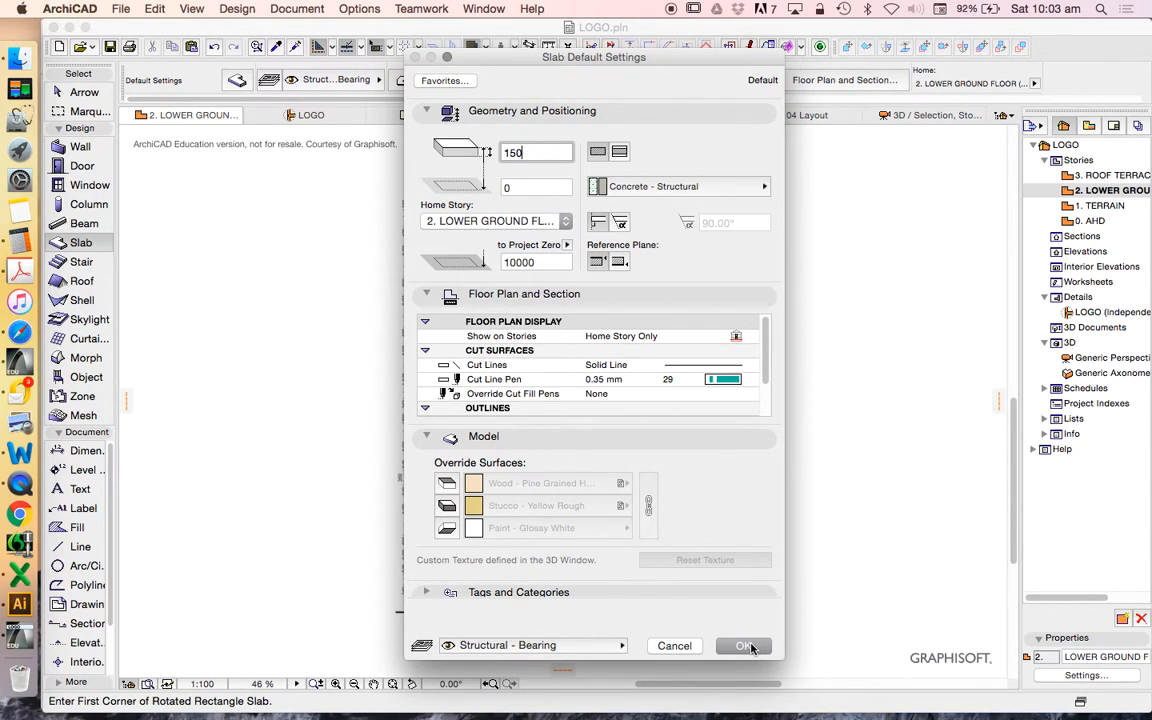
# - Confirm the 150 mm slab thickness and close Slab Default Settings
pyautogui.click(743, 645)
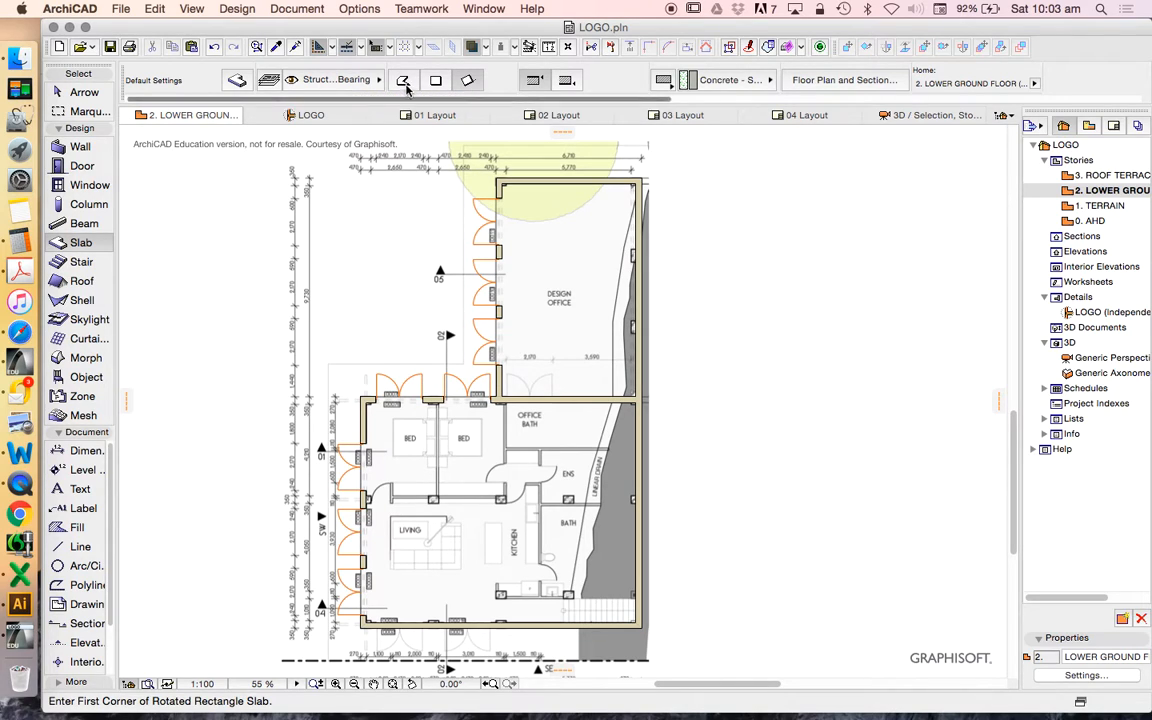
pyautogui.moveTo(403, 80)
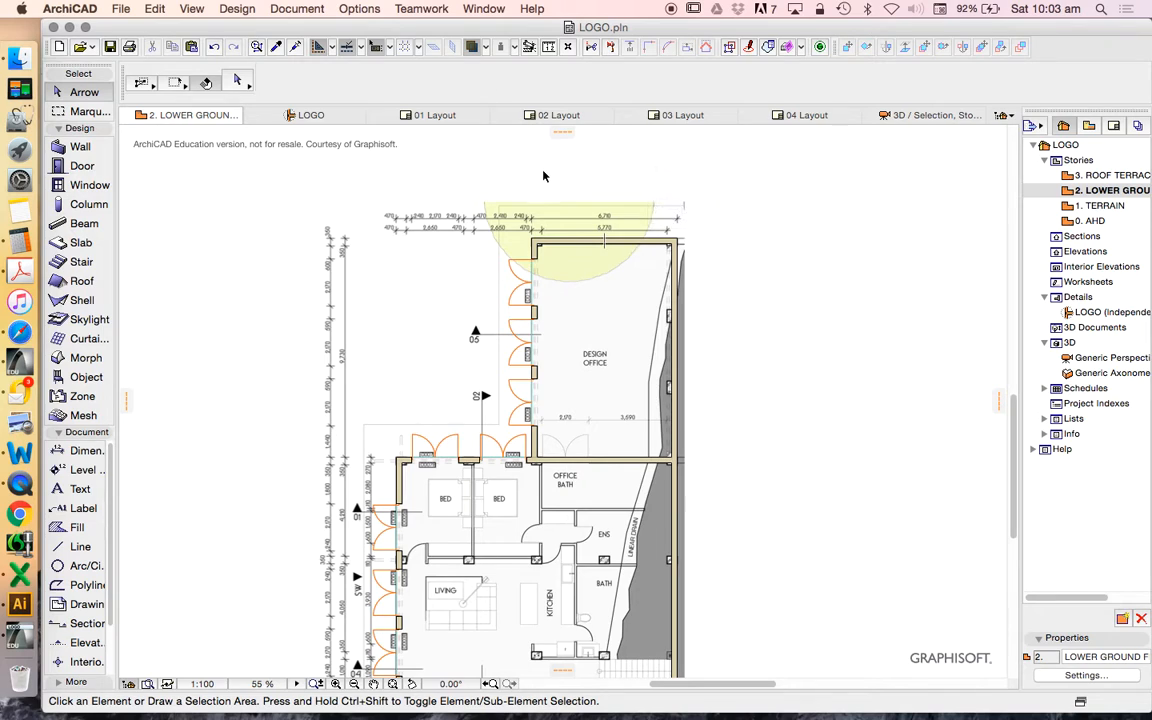
# - Create a new composite structure named '270 BRICK WALL' in Element Attributes
pyautogui.click(359, 8)
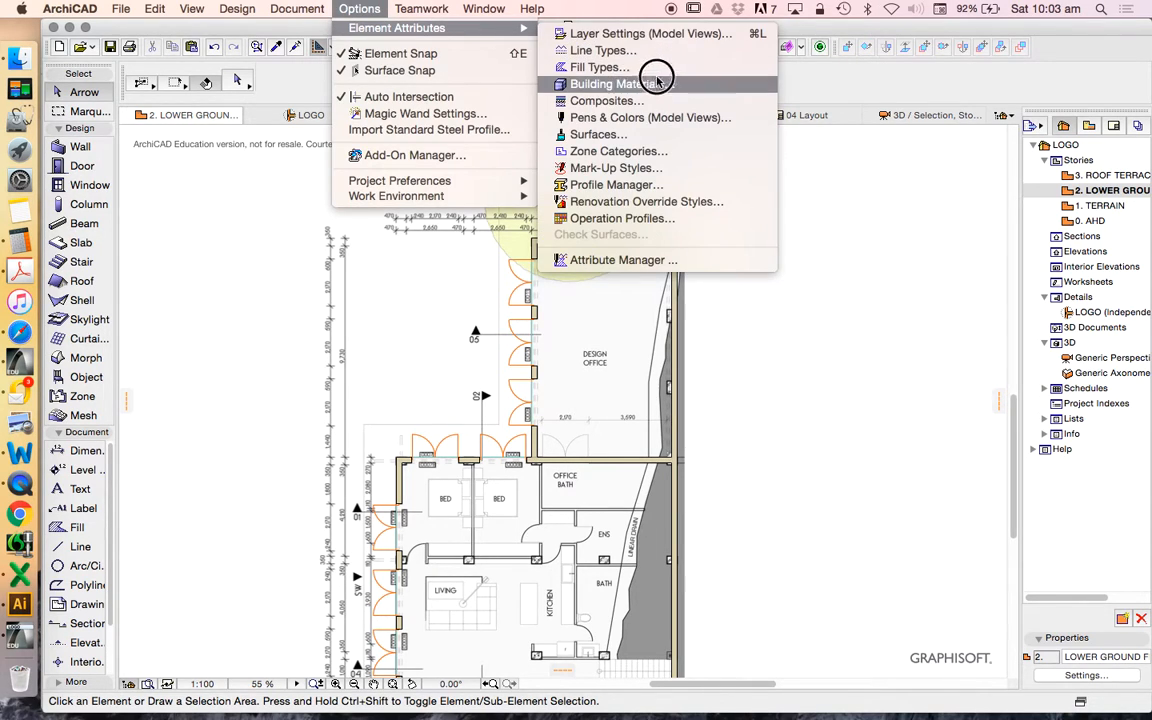
pyautogui.click(606, 100)
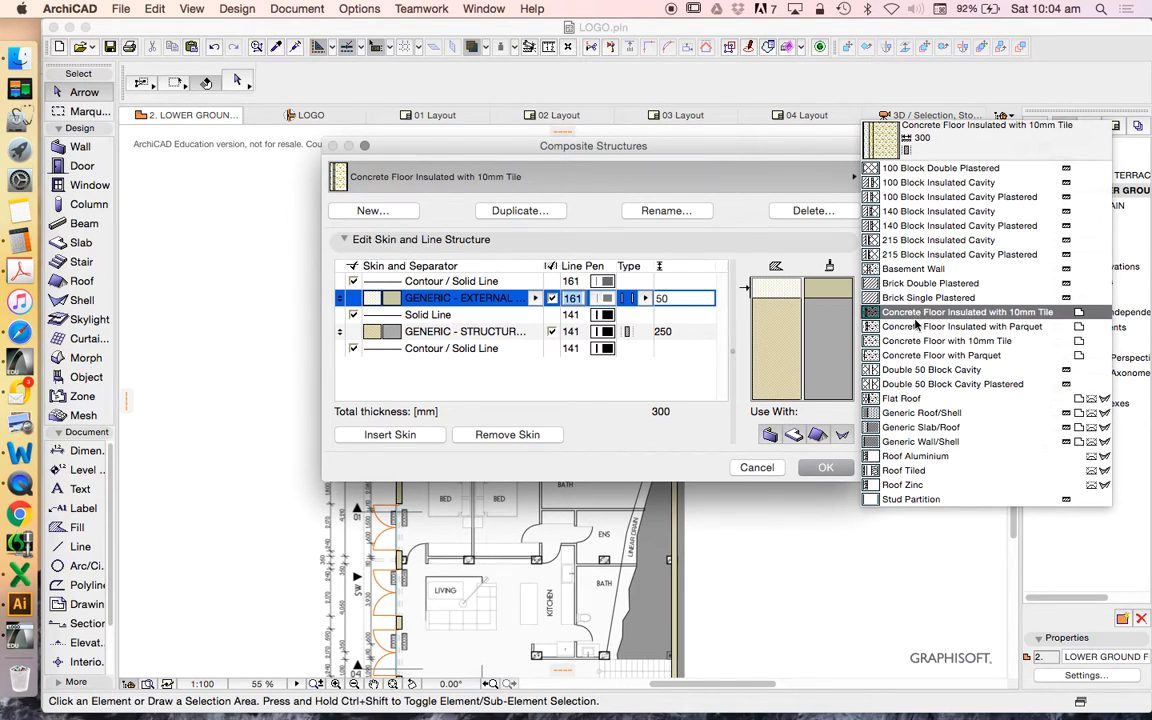
pyautogui.click(959, 225)
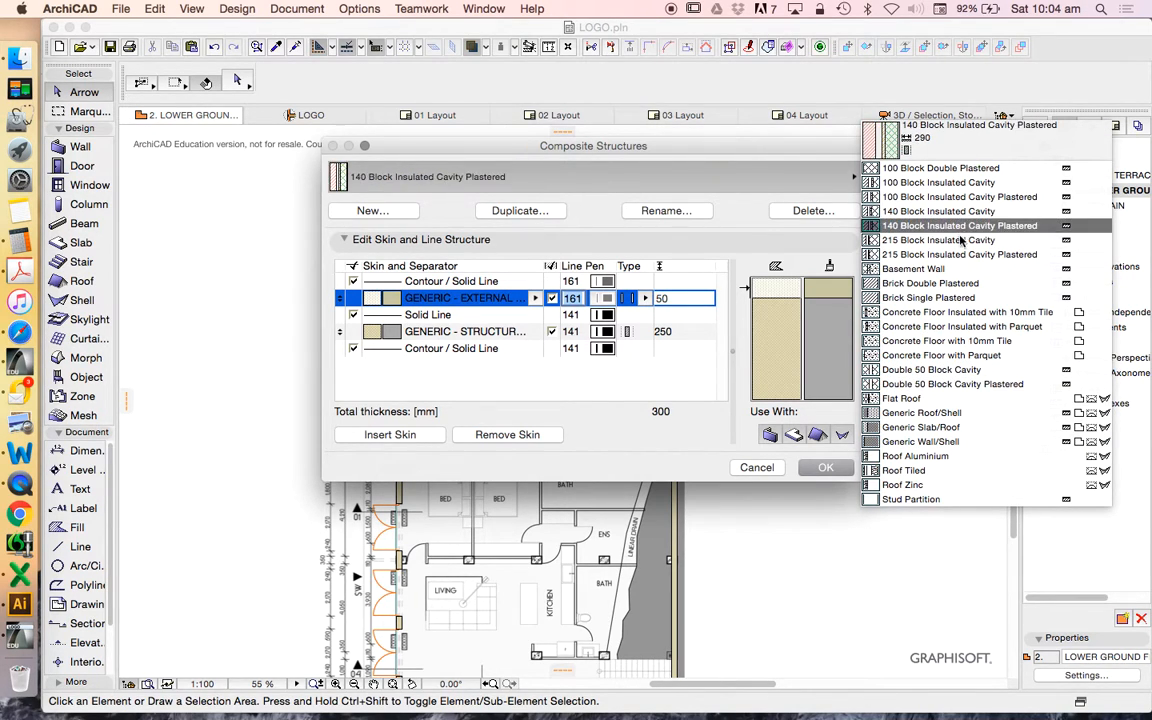
pyautogui.click(373, 210)
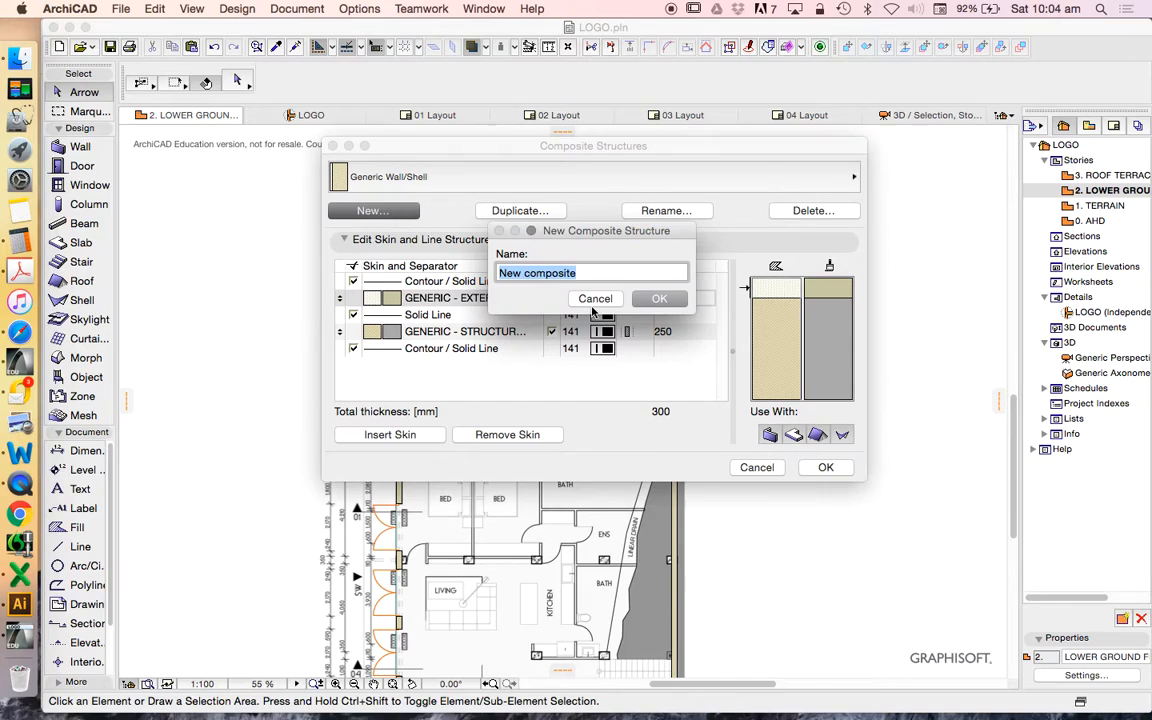
pyautogui.write('270 B')
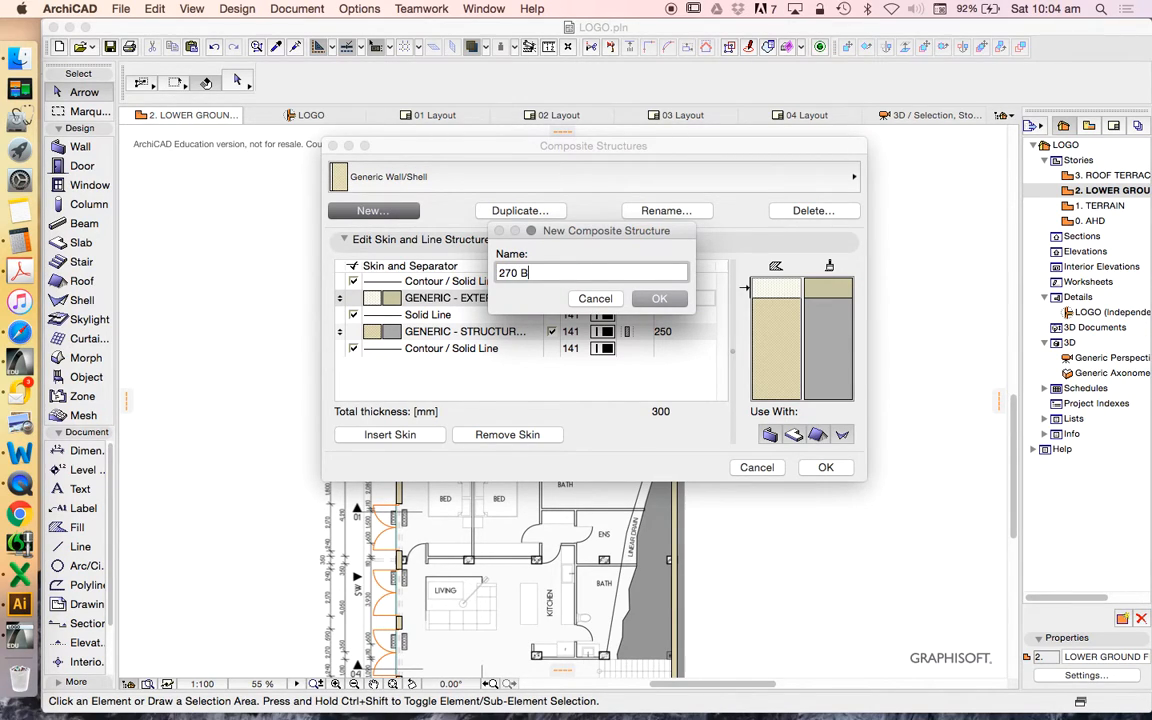
pyautogui.write('RICK')
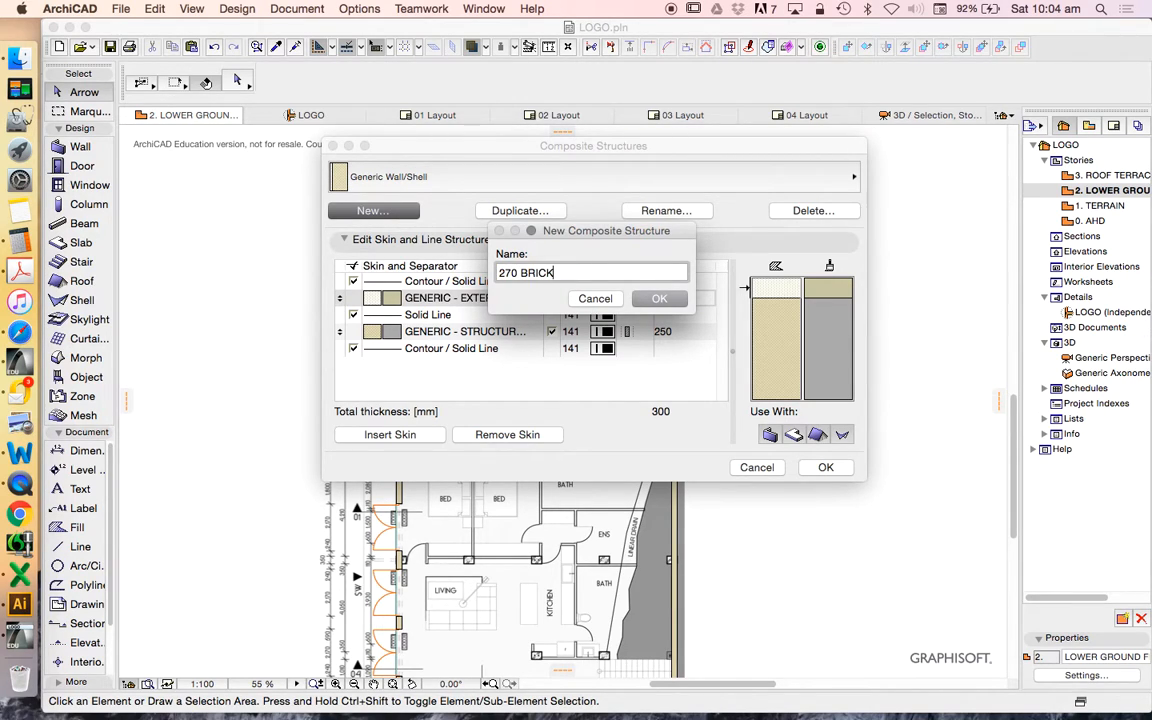
pyautogui.click(659, 298)
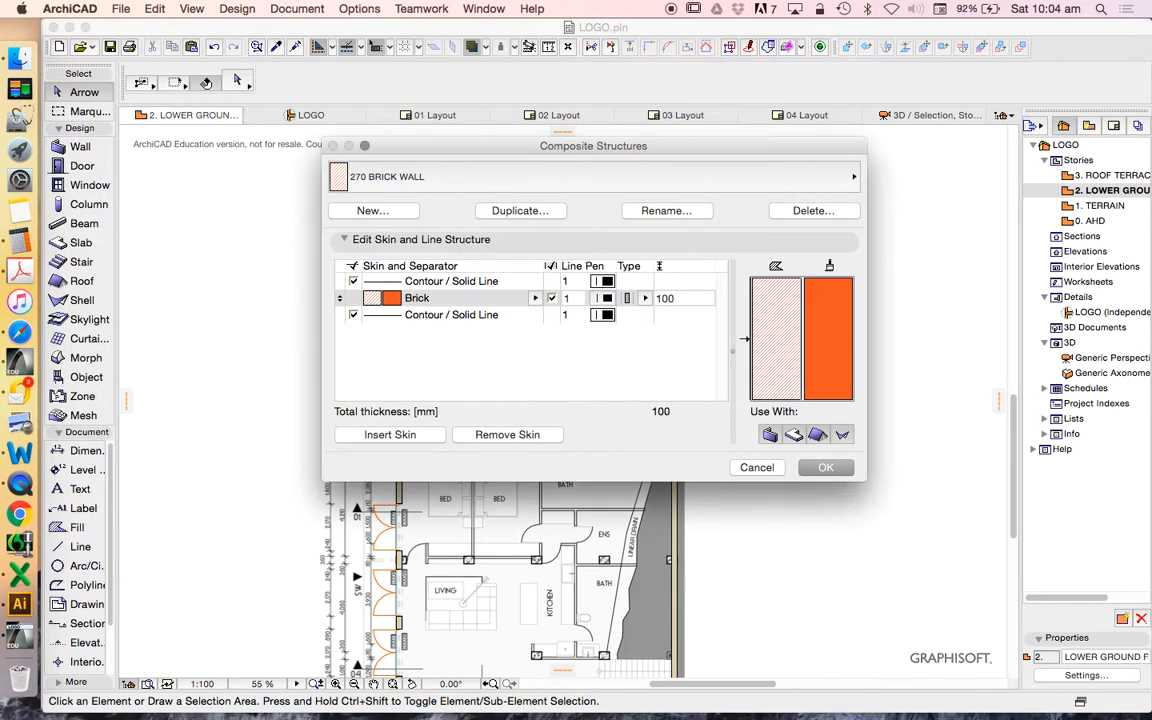
# - Rename the composite to '270 CAVITY BRICK WALL' with a Brick - Finish skin
pyautogui.click(666, 210)
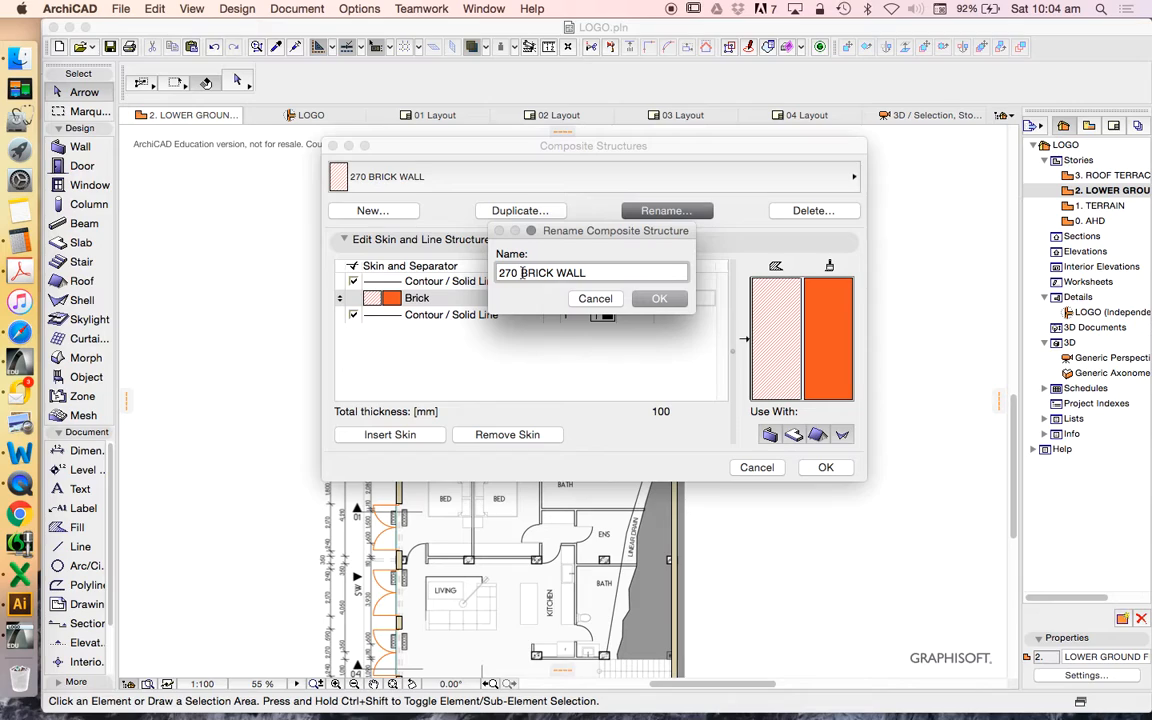
pyautogui.write('CAVITY')
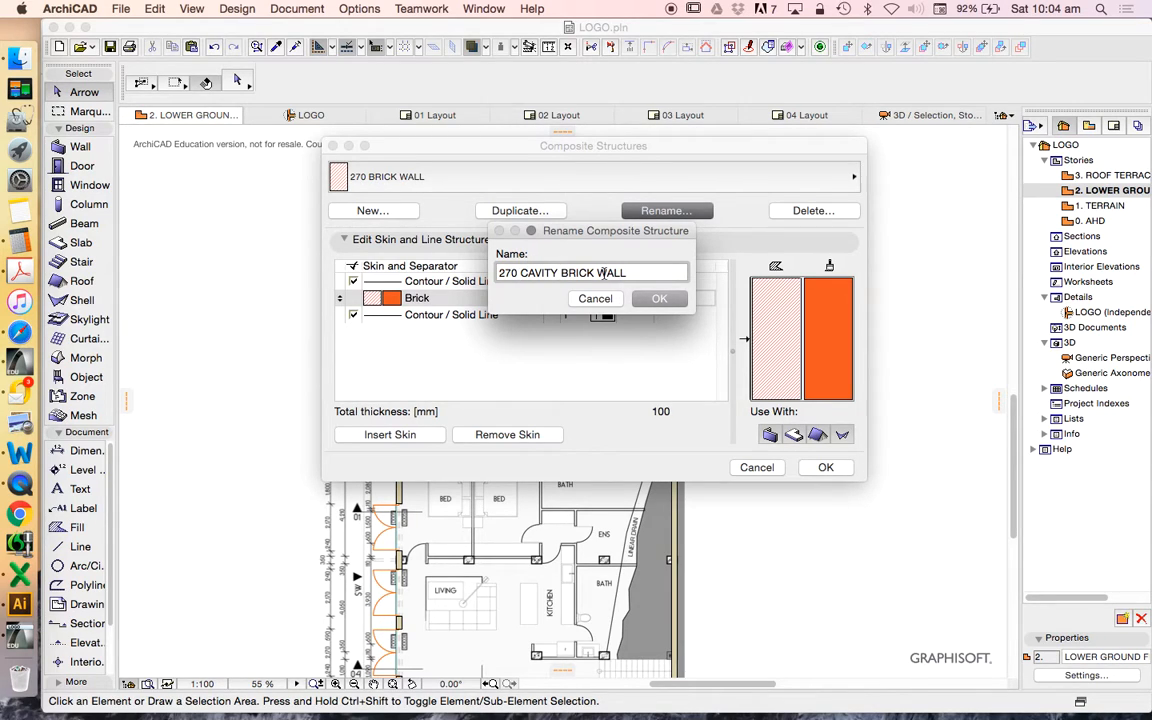
pyautogui.click(659, 298)
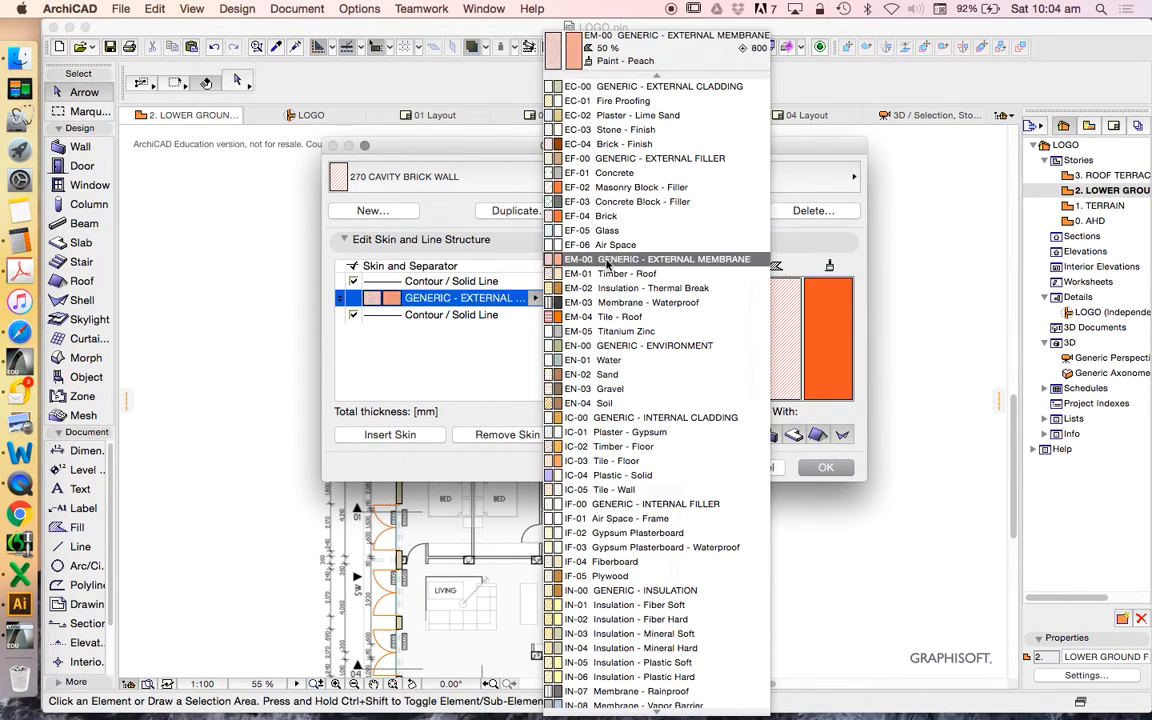
pyautogui.click(600, 216)
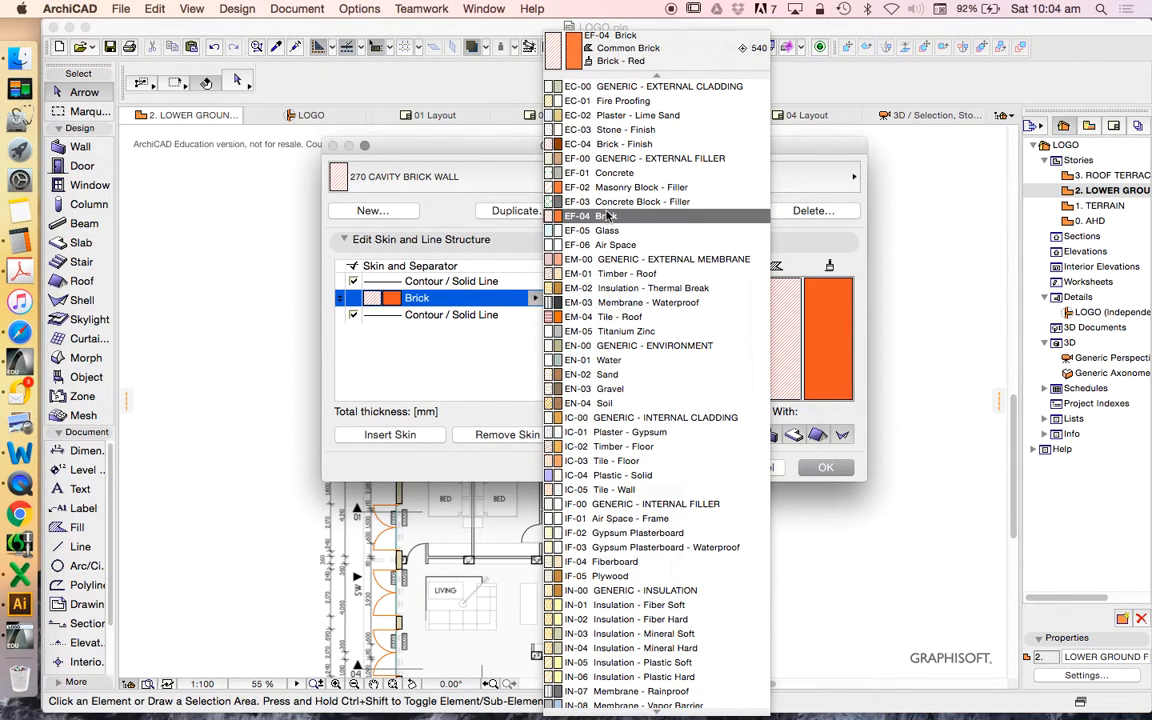
pyautogui.click(608, 216)
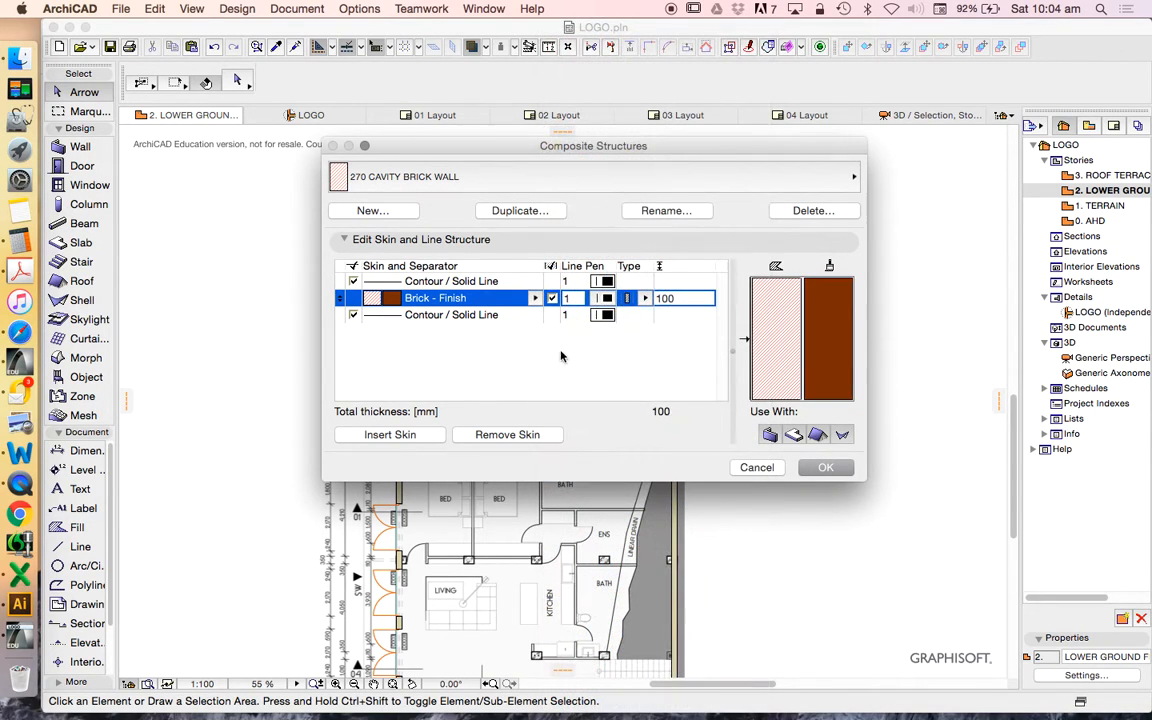
pyautogui.click(645, 298)
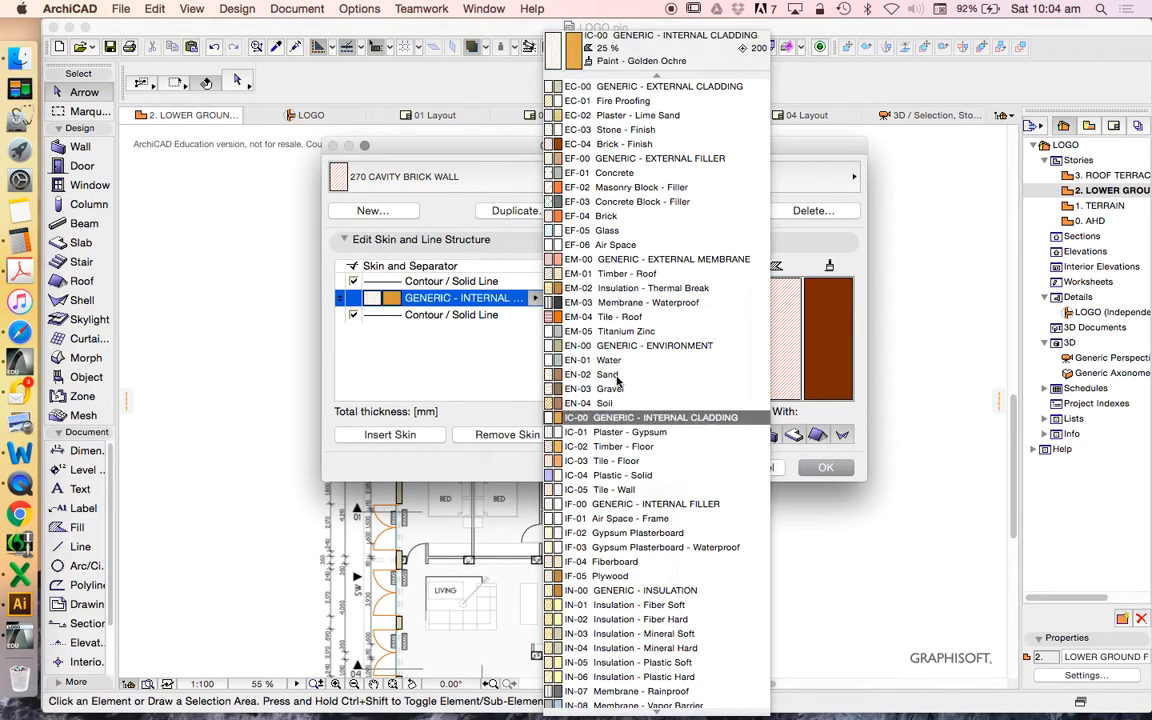
pyautogui.click(617, 143)
pyautogui.write('11')
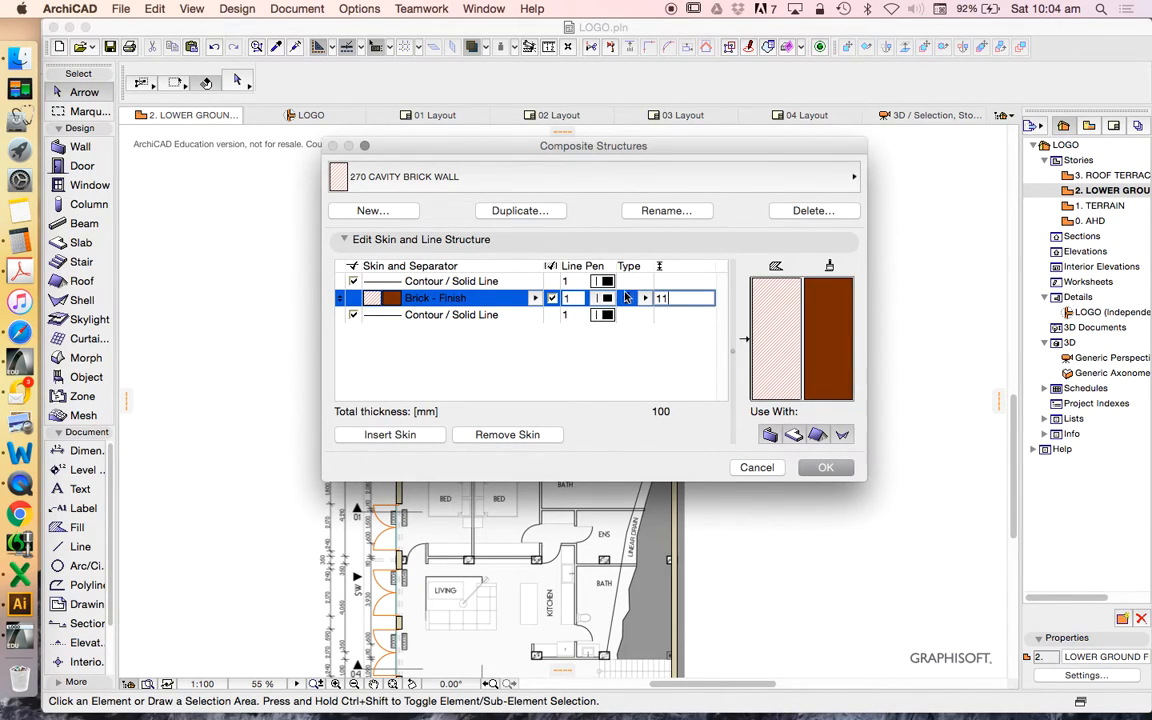
# - Add two more 110 mm brick skins, make the middle one air space, and confirm
pyautogui.click(389, 434)
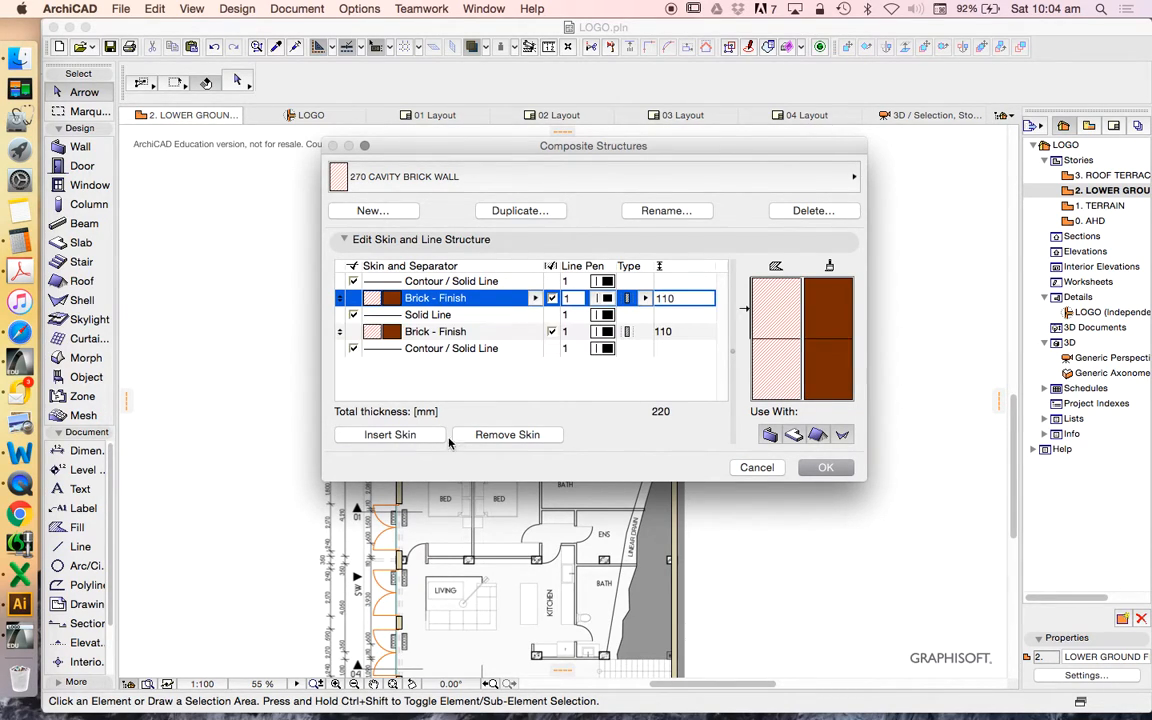
pyautogui.click(389, 434)
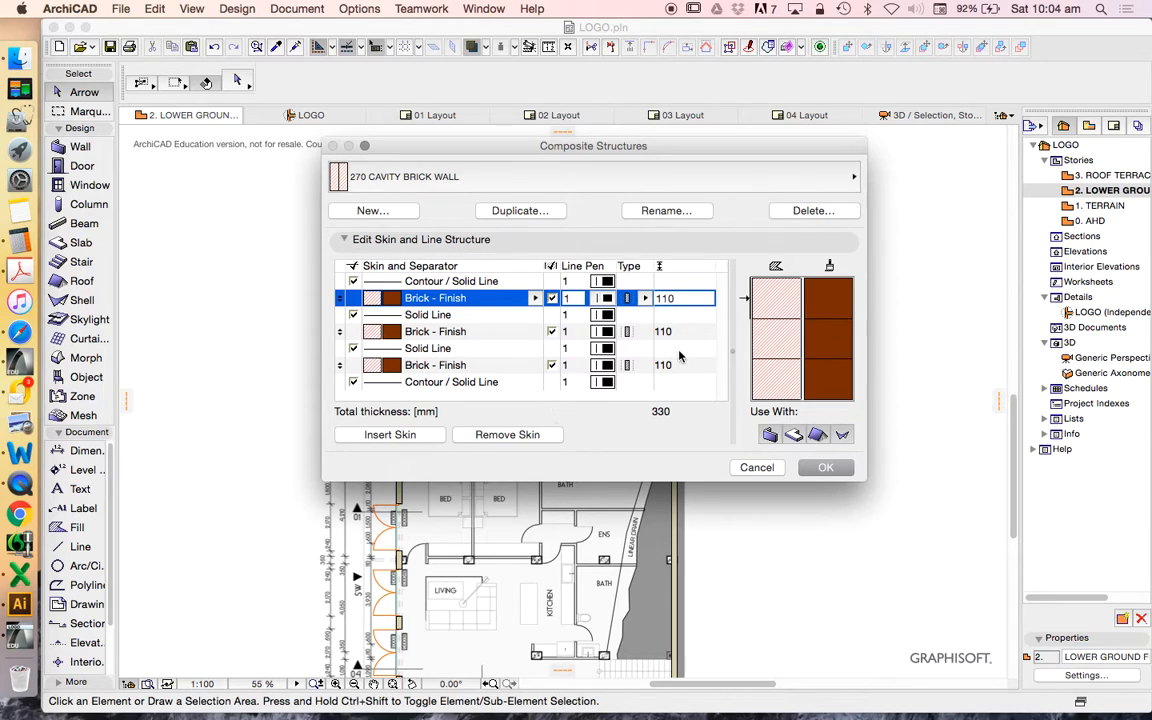
pyautogui.click(435, 331)
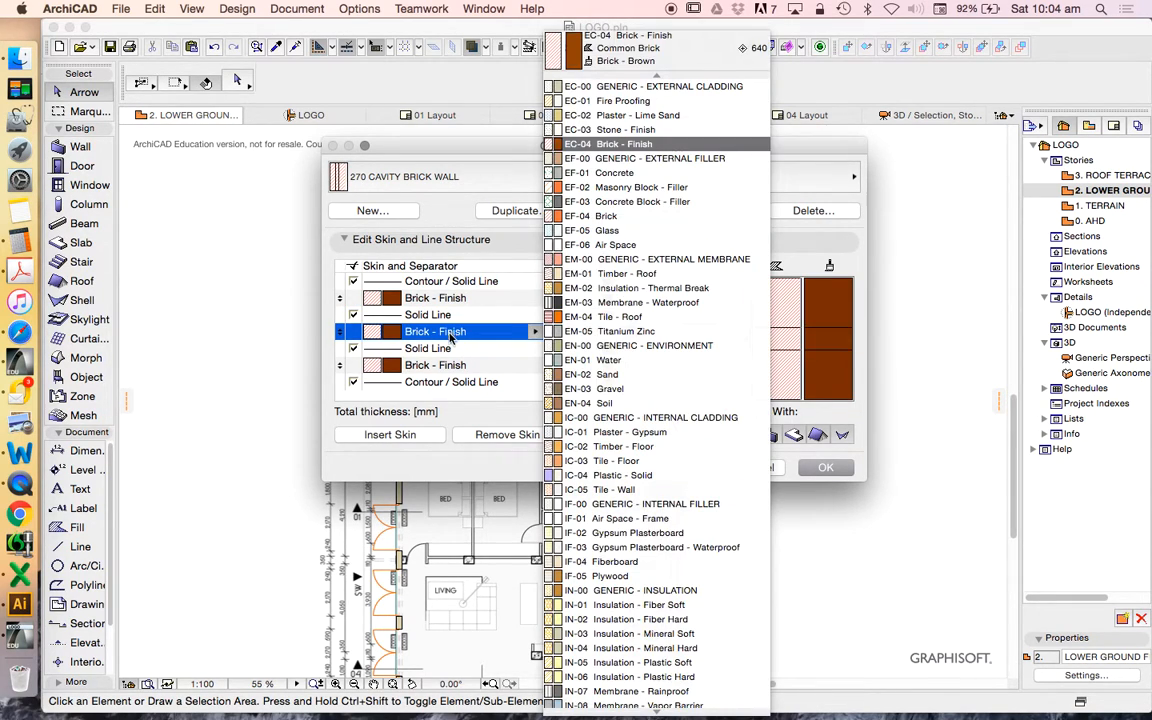
pyautogui.click(641, 187)
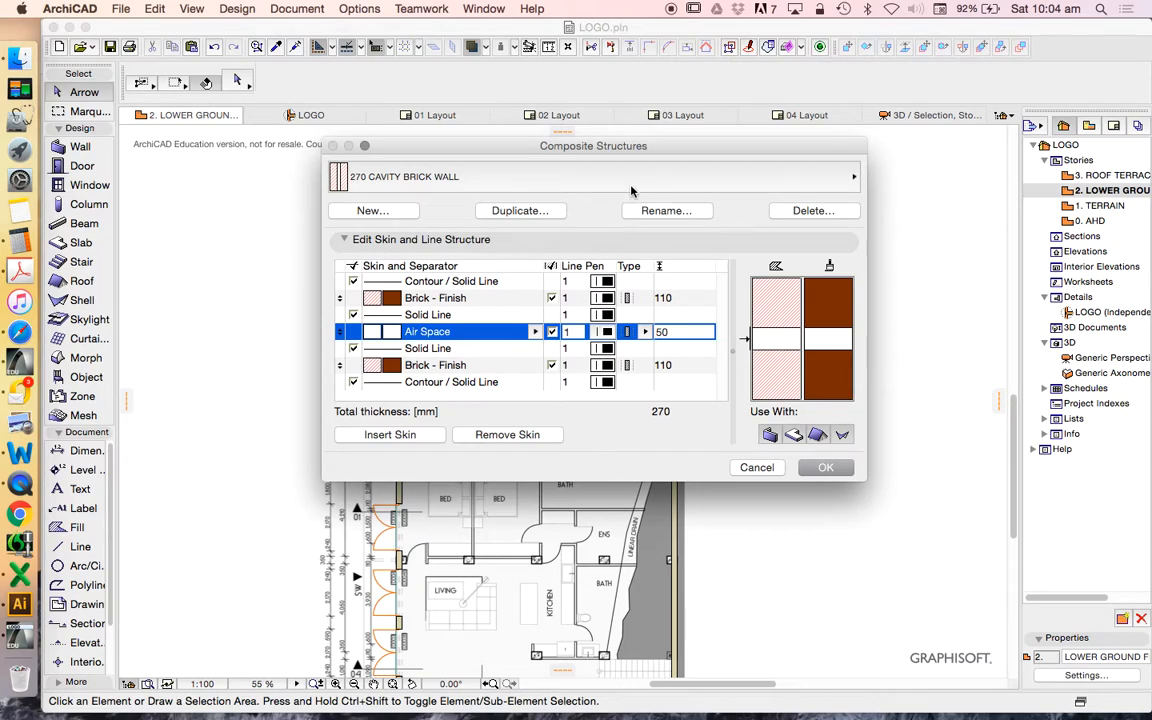
pyautogui.moveTo(807, 465)
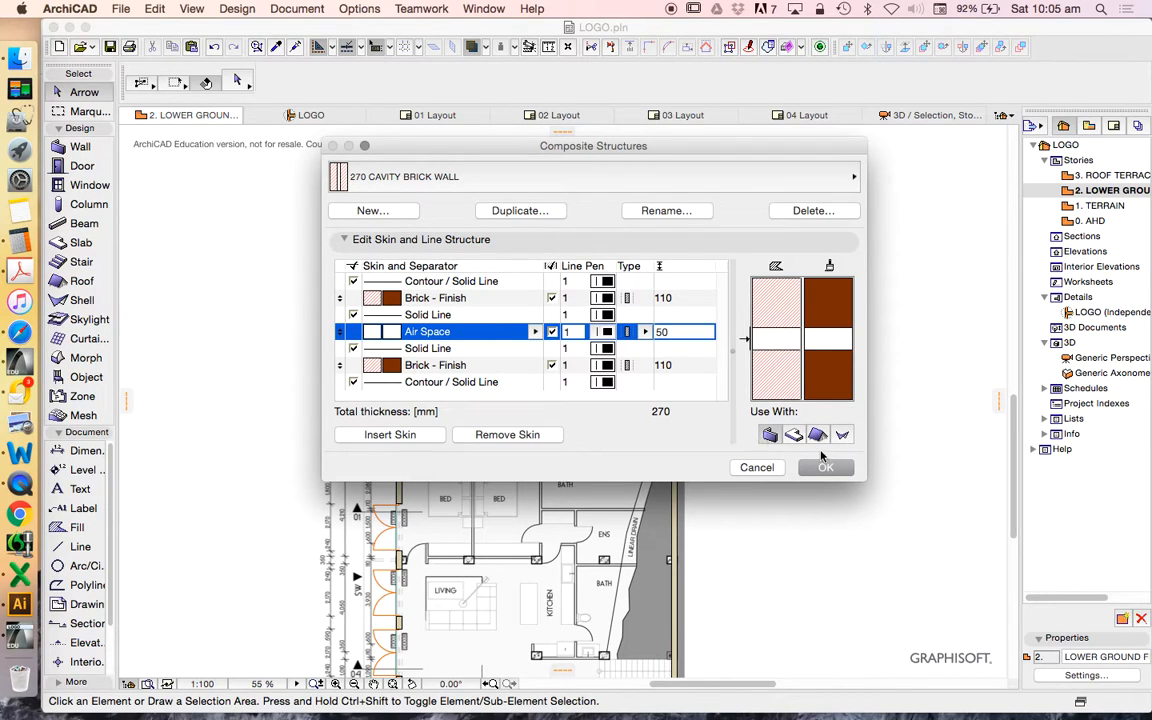
pyautogui.click(826, 467)
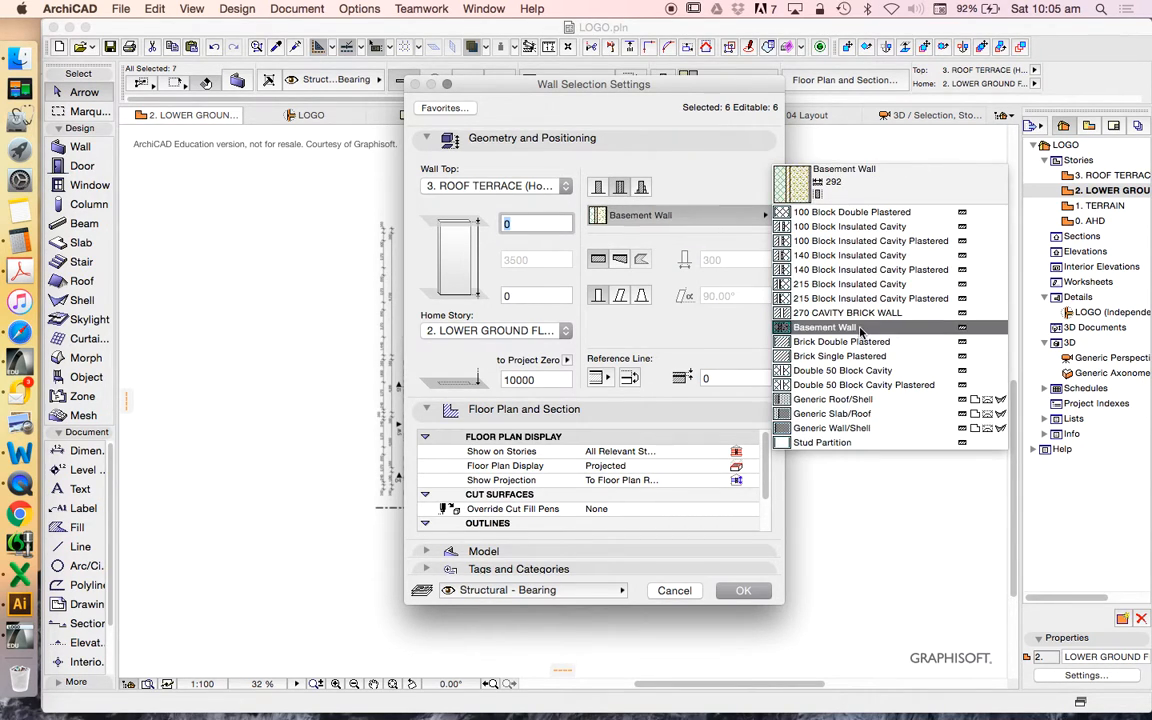
# - Apply the 270 CAVITY BRICK WALL composite to all six selected walls
pyautogui.click(847, 312)
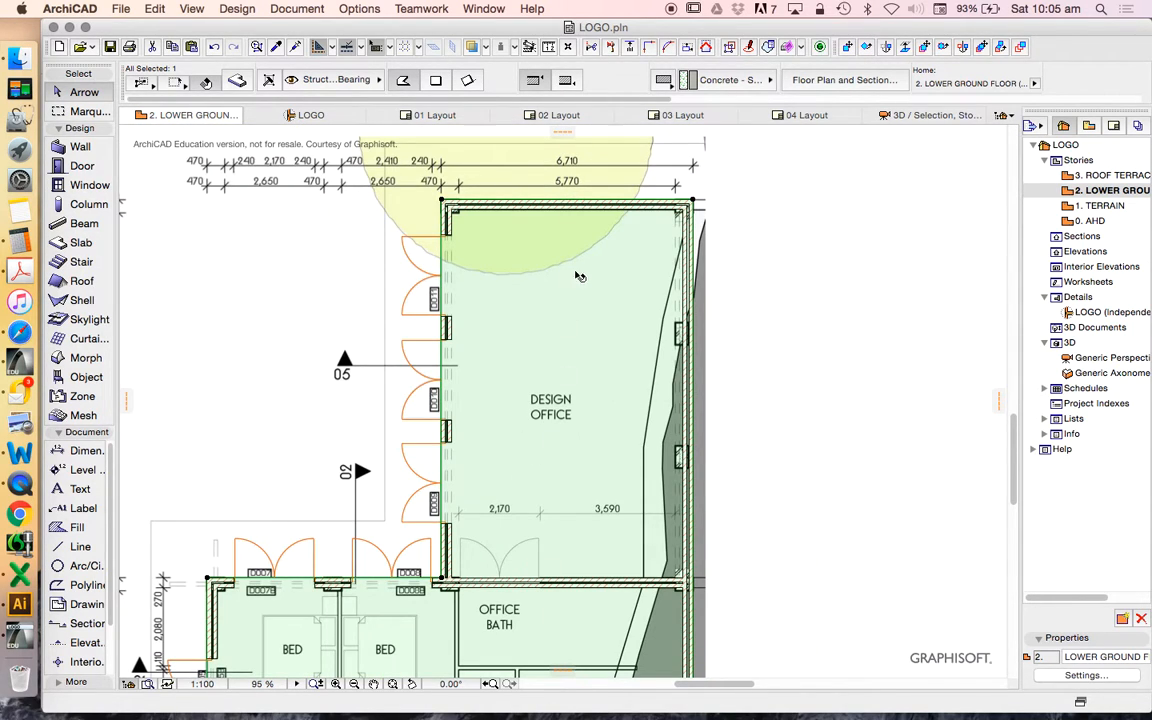
# - Offset the ground slab's top edge out to the walls' outer face
pyautogui.scroll(3)
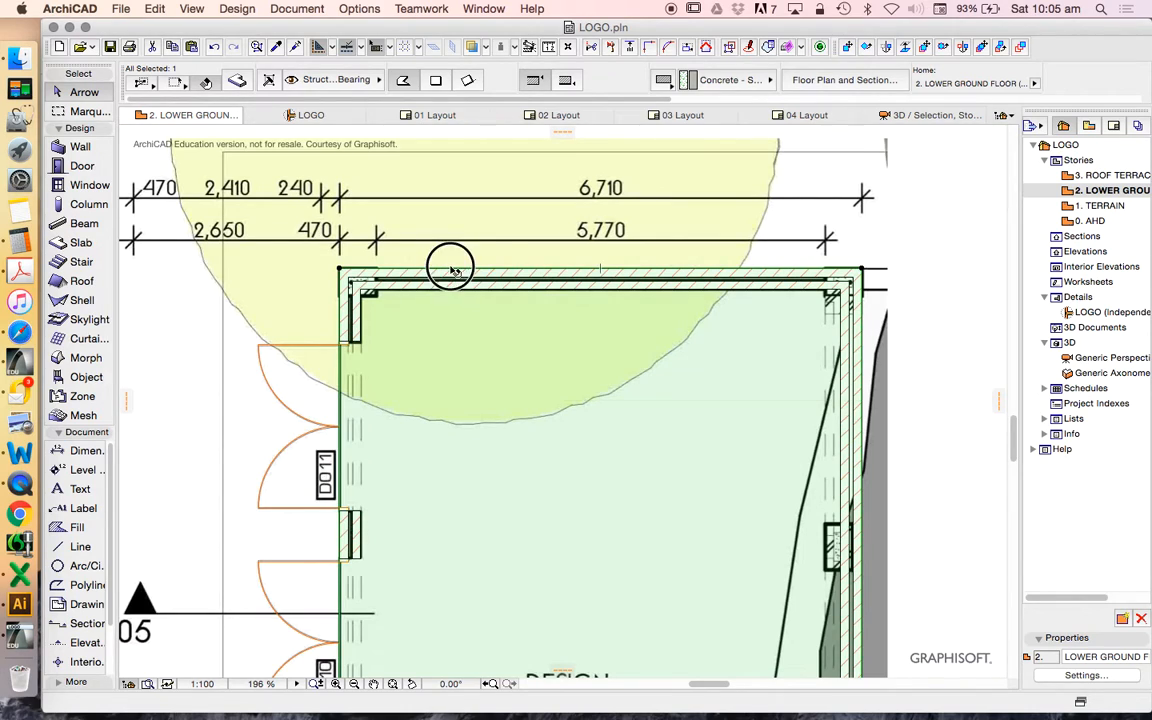
pyautogui.click(451, 270)
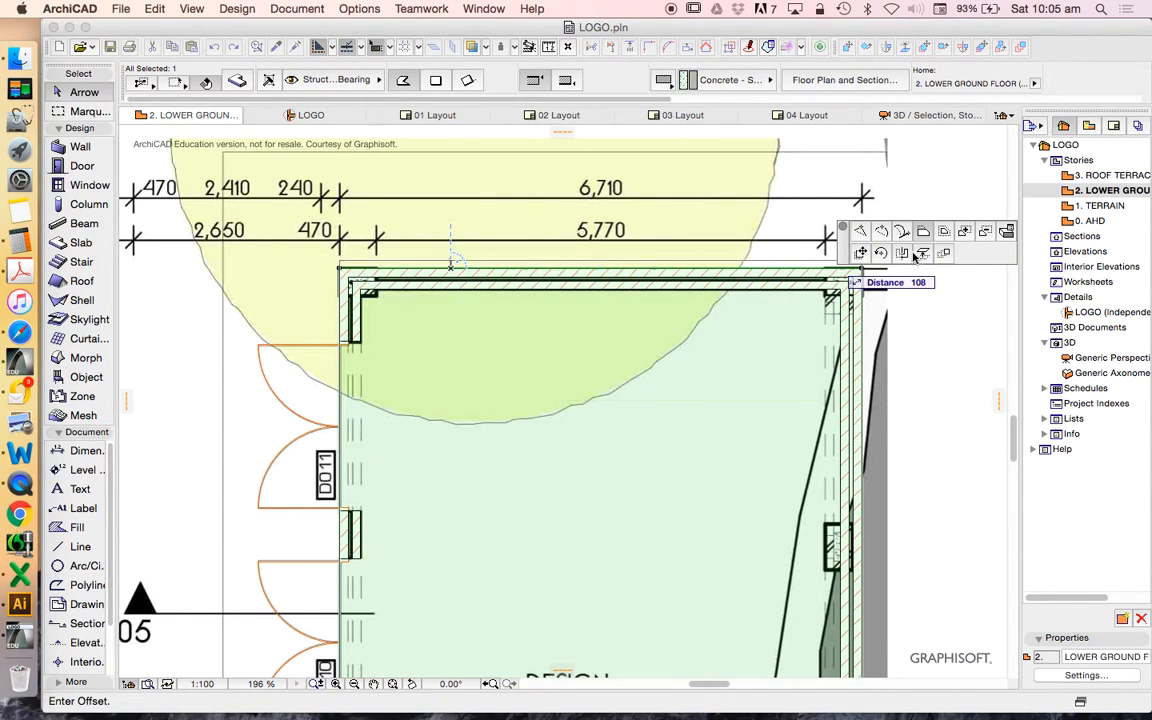
pyautogui.moveTo(943, 232)
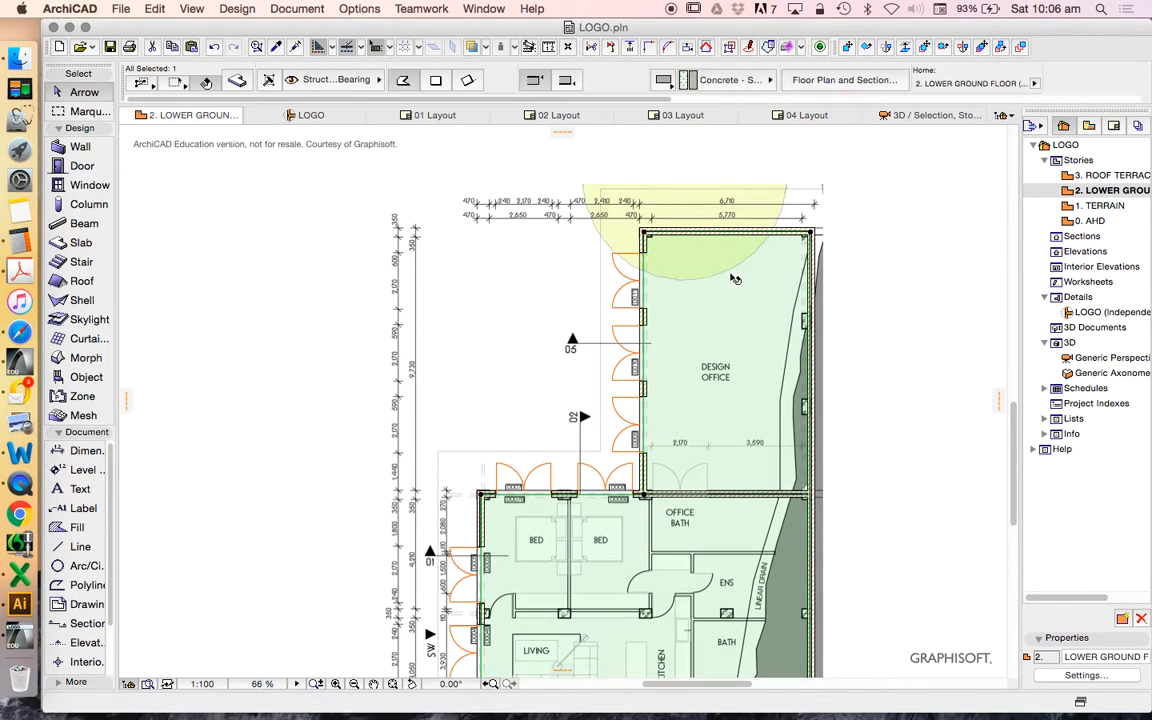
pyautogui.moveTo(672, 314)
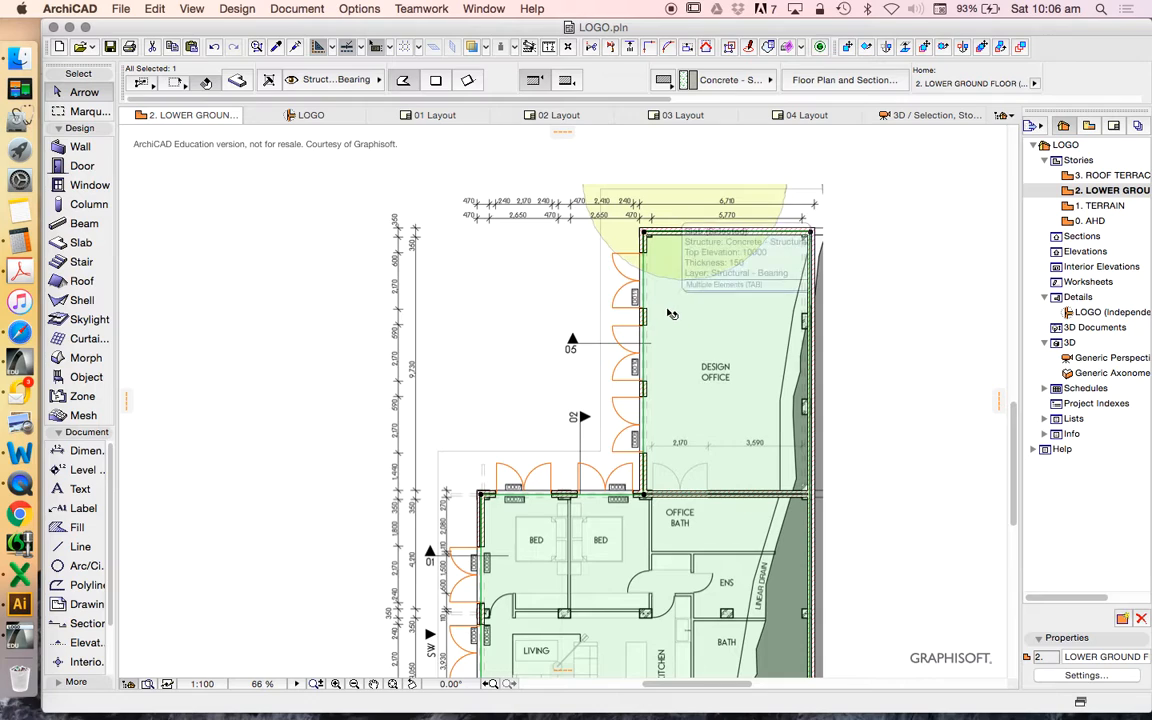
pyautogui.moveTo(650, 198)
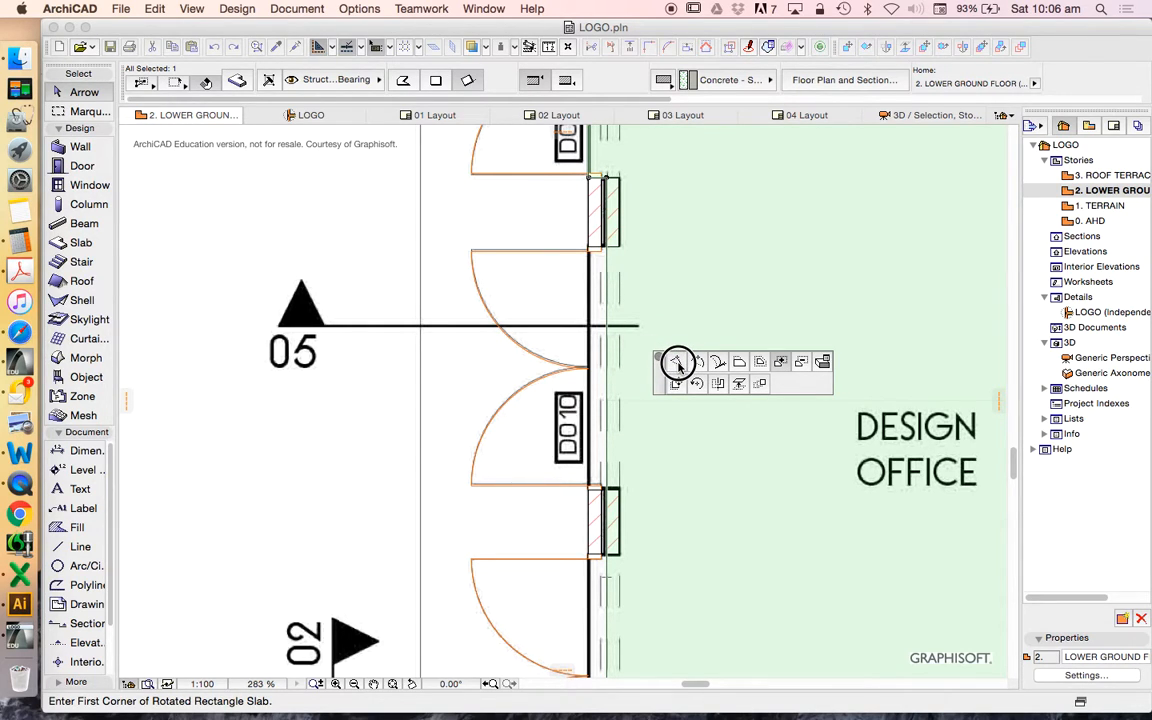
# - Offset the slab edge along the left wall out to the outer wall face
pyautogui.click(605, 180)
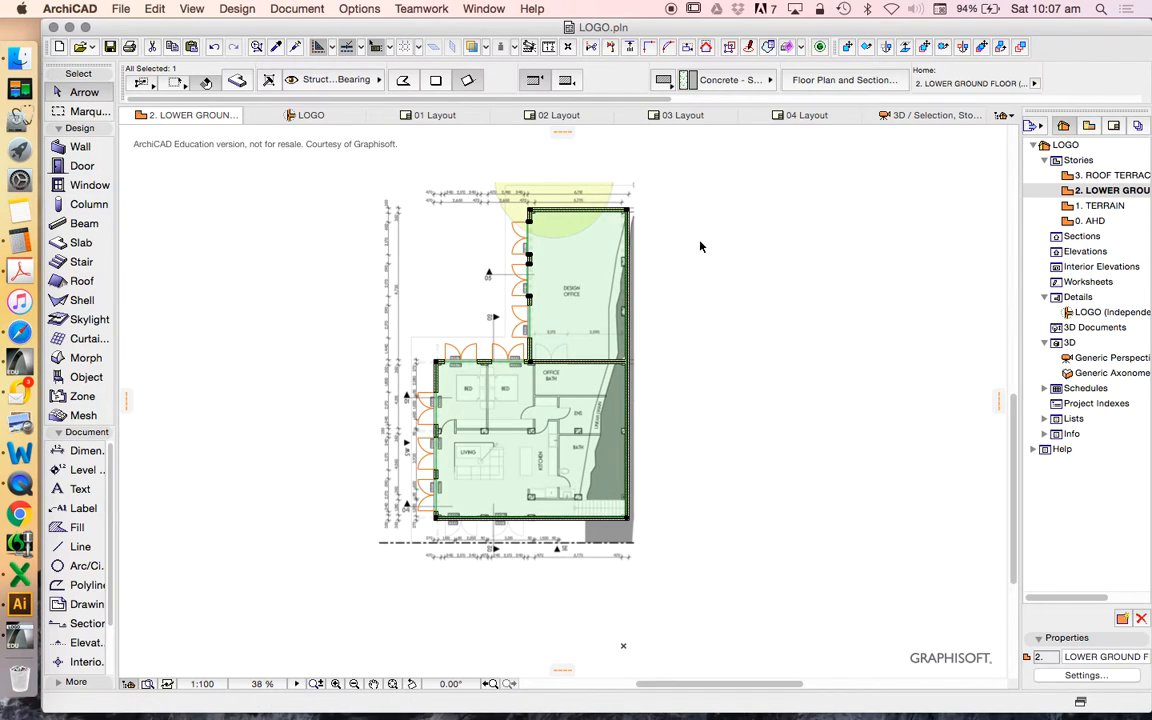
pyautogui.moveTo(985, 253)
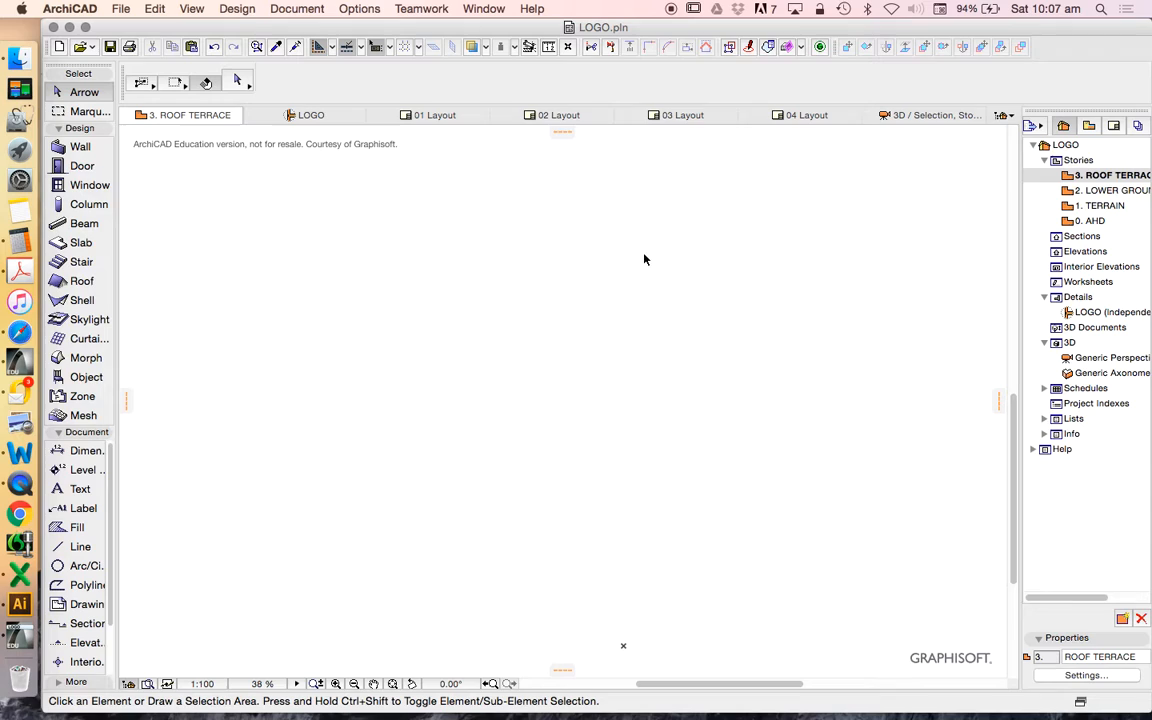
pyautogui.moveTo(170, 22)
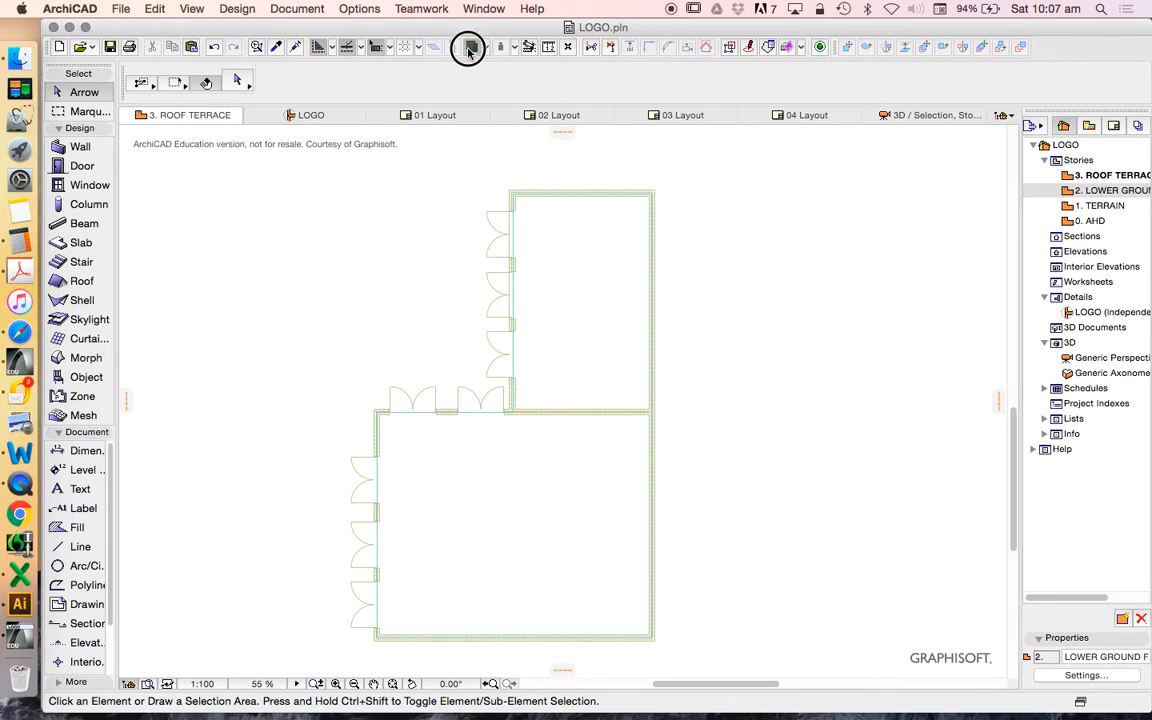
# - Toggle Trace on and off on Roof Terrace, then confirm the pasted 150 mm roof slab
pyautogui.click(470, 47)
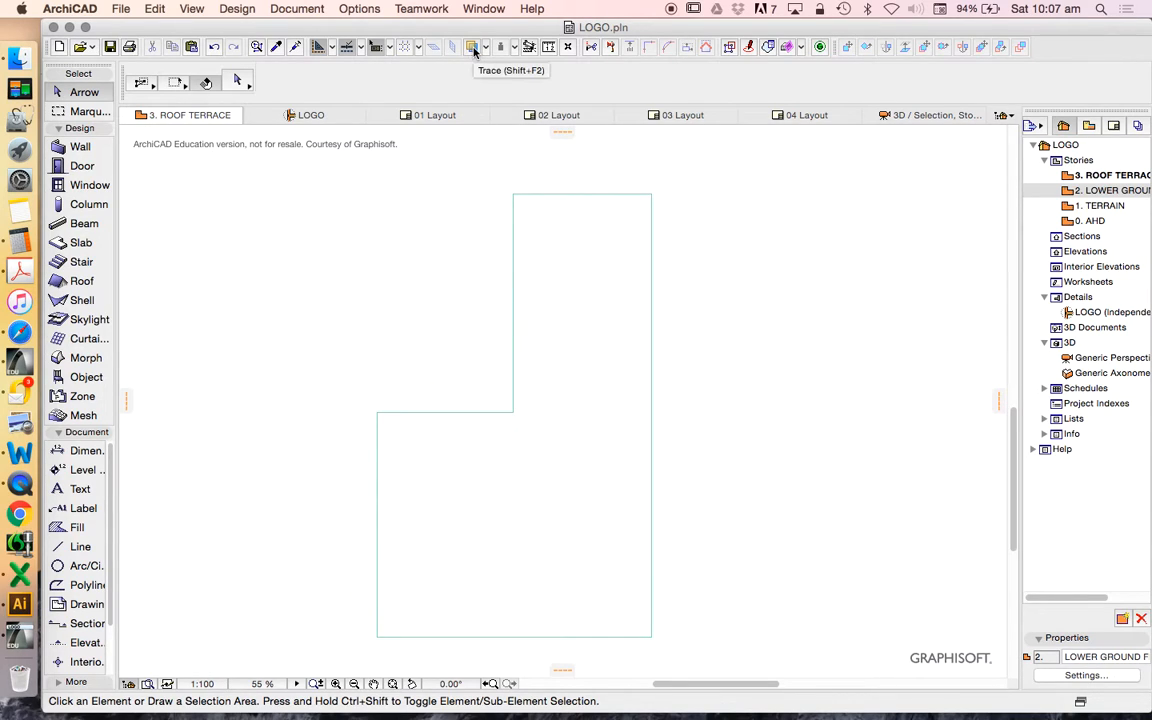
pyautogui.click(473, 47)
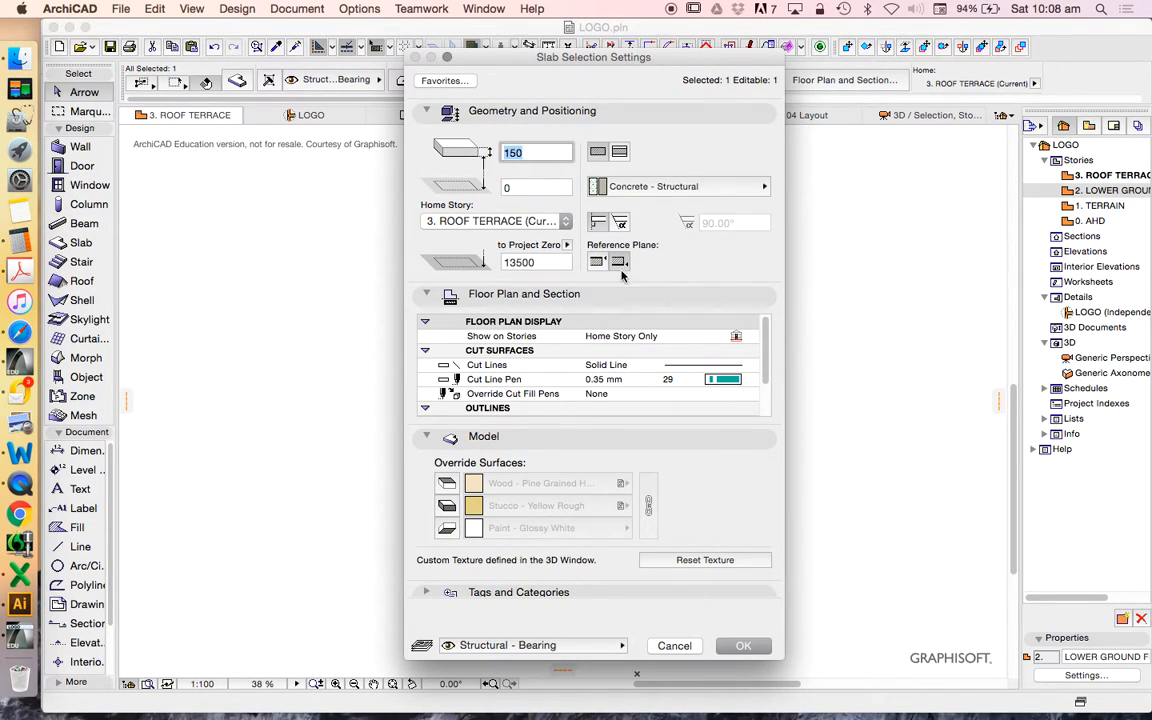
pyautogui.click(743, 645)
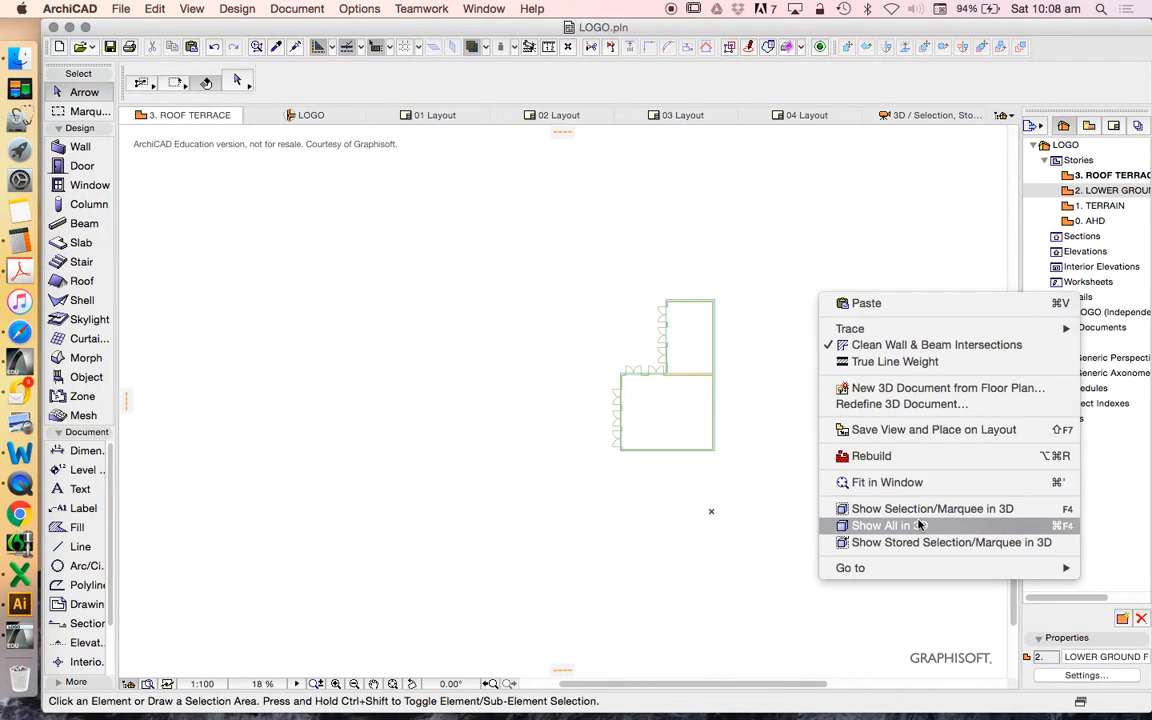
# - Show all in 3D and orbit around the L-shaped brick building and roof slab
pyautogui.click(888, 525)
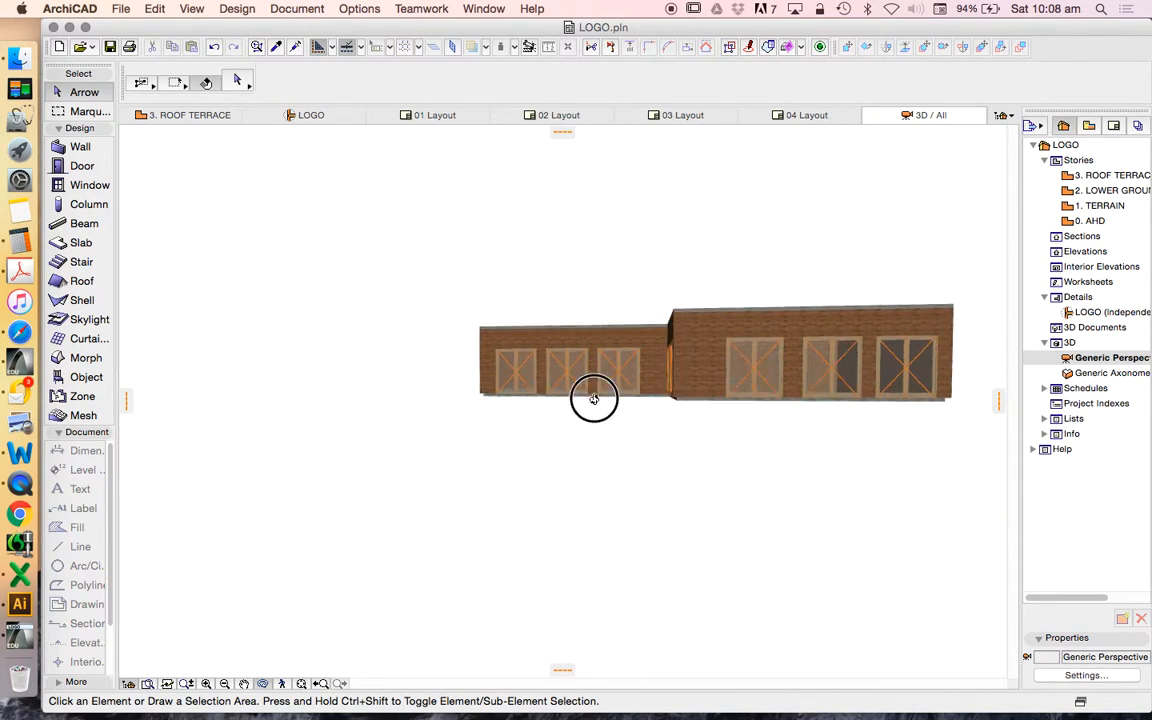
pyautogui.moveTo(594, 398); pyautogui.dragTo(718, 558)
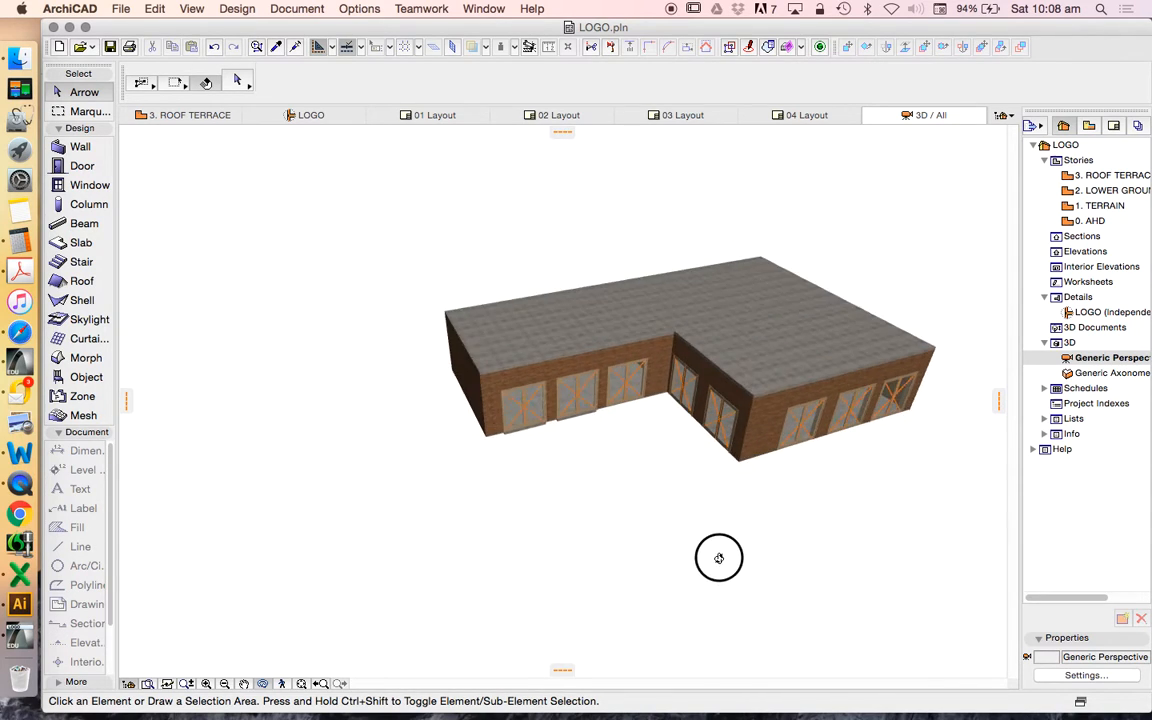
pyautogui.moveTo(718, 558); pyautogui.dragTo(570, 441)
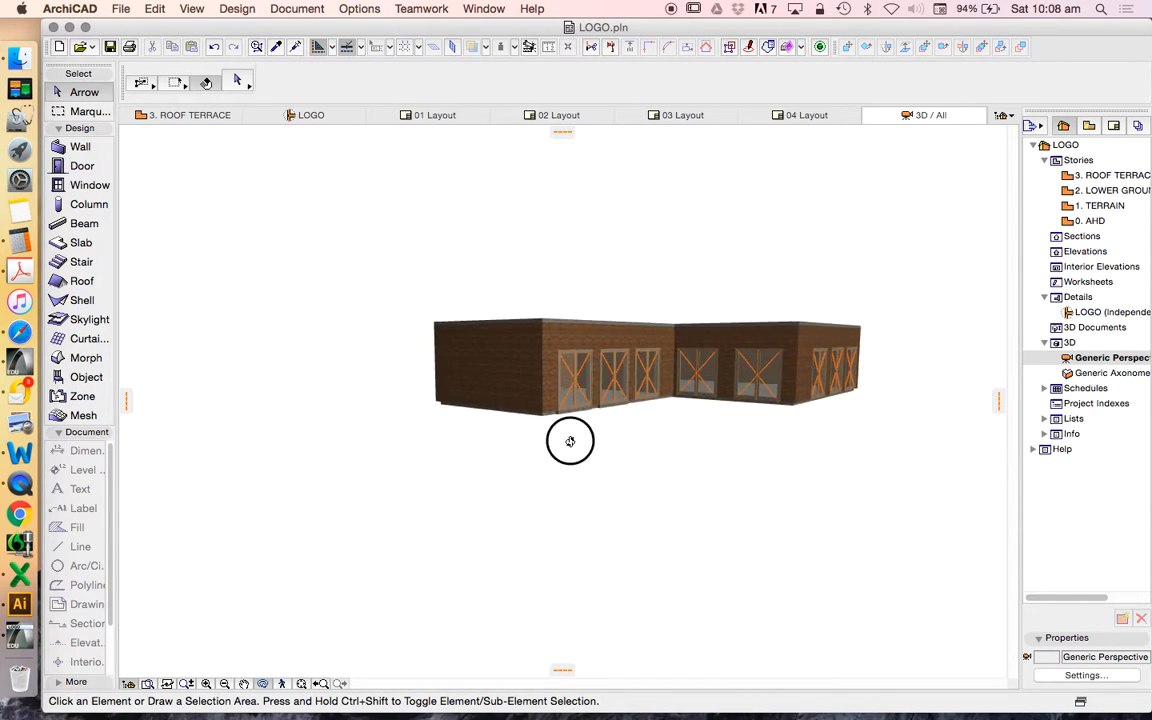
pyautogui.moveTo(570, 440); pyautogui.dragTo(428, 427)
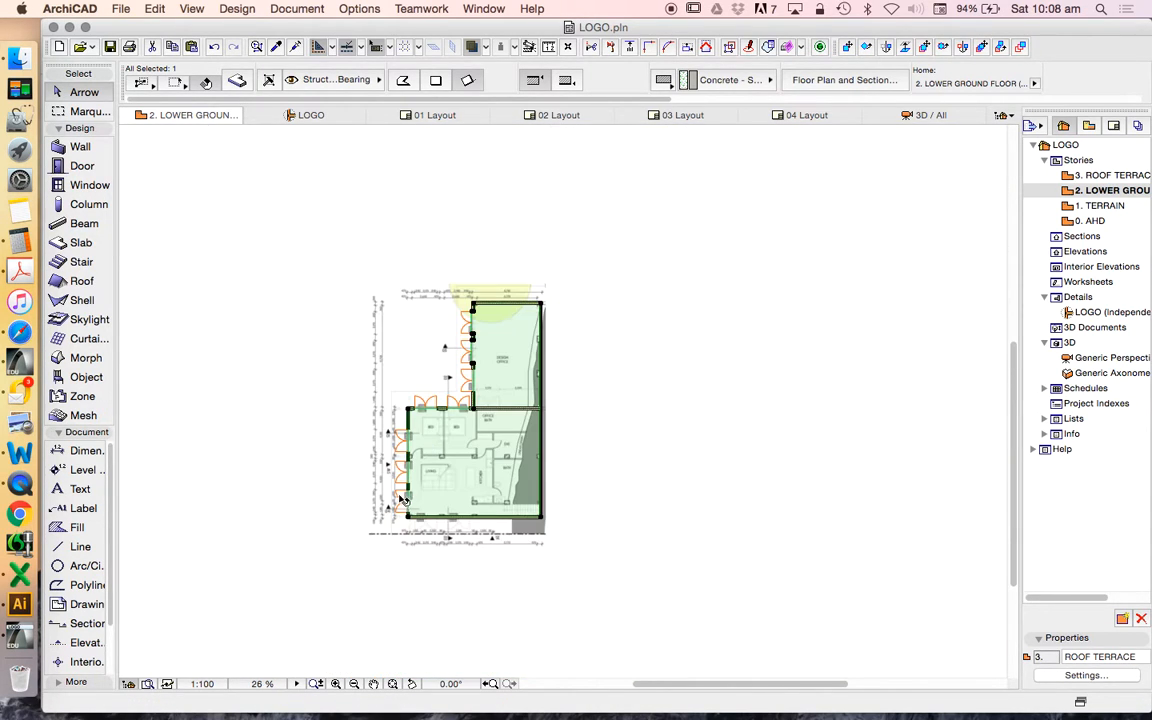
# - Select the Slab tool to begin drawing the 1500 mm path slabs
pyautogui.scroll(-3)
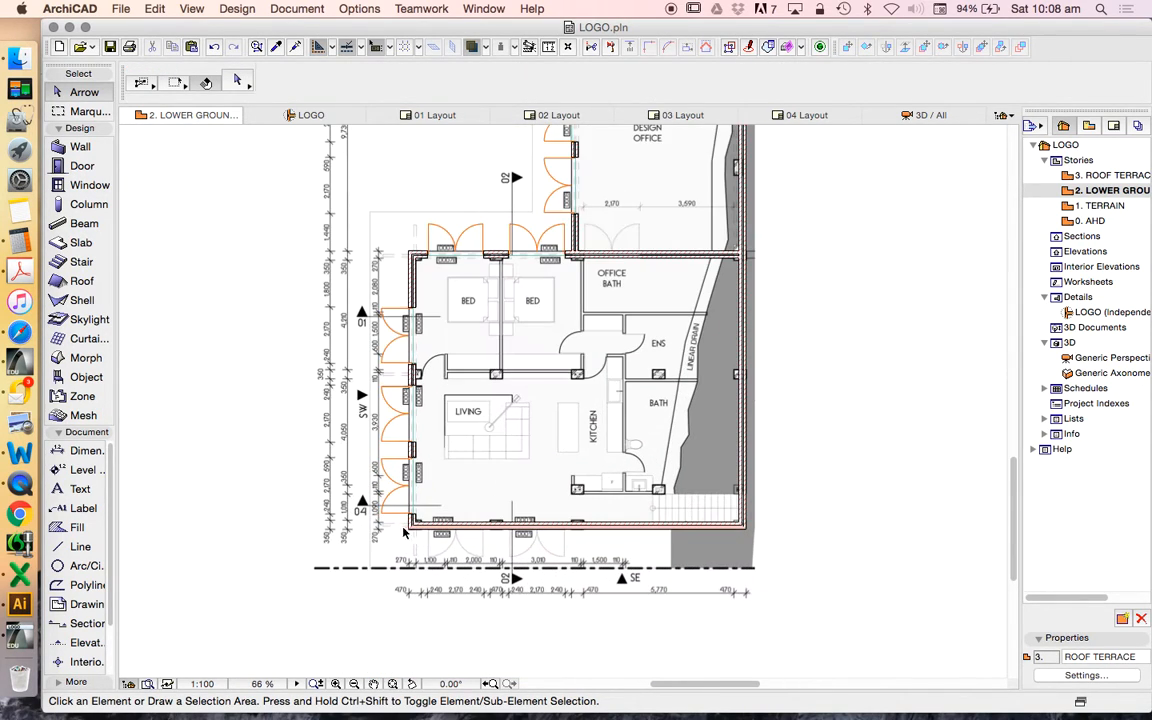
pyautogui.click(81, 242)
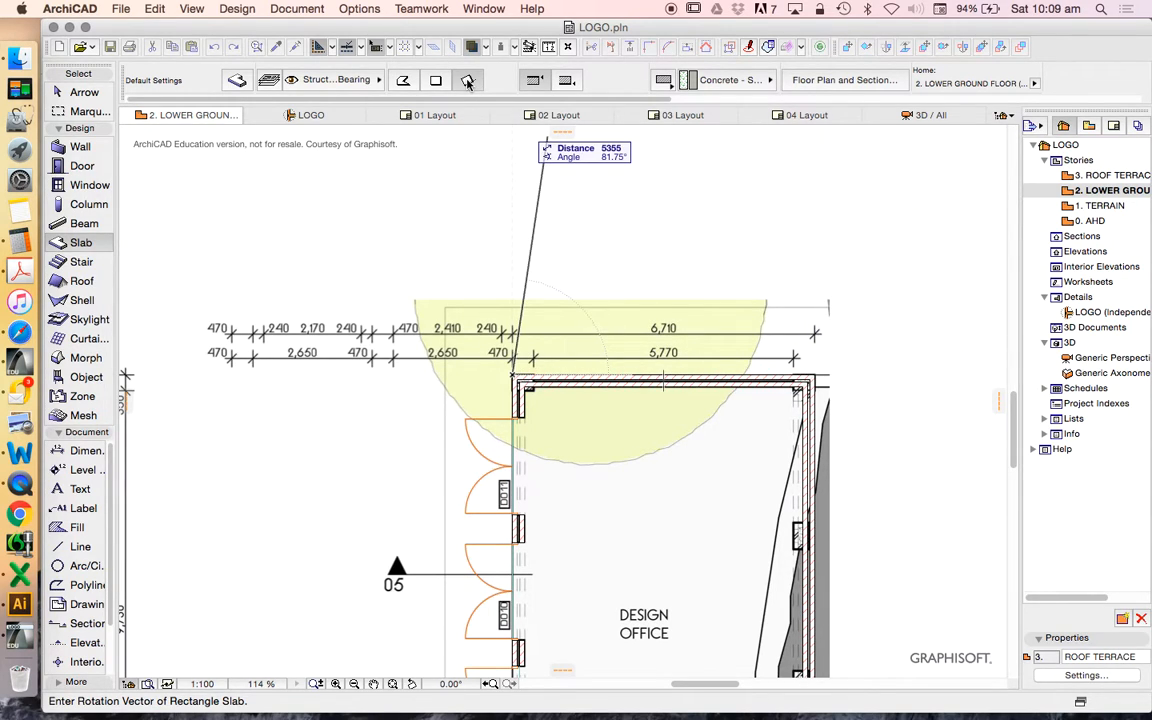
pyautogui.moveTo(467, 80)
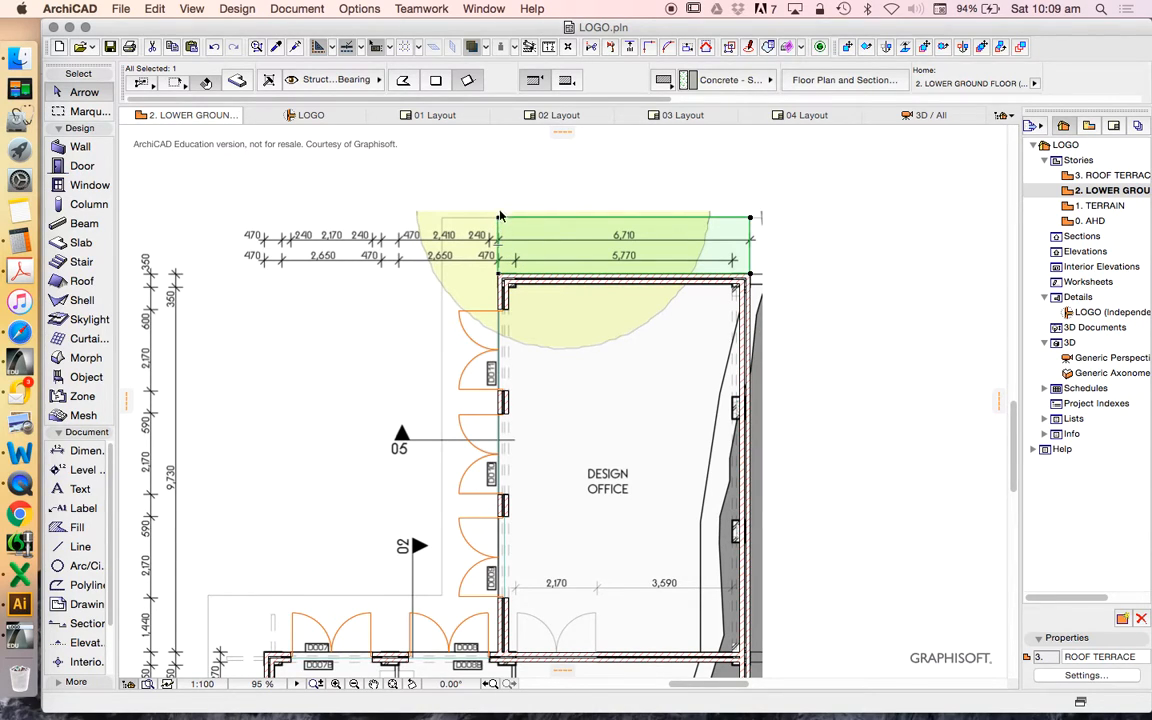
pyautogui.moveTo(525, 217)
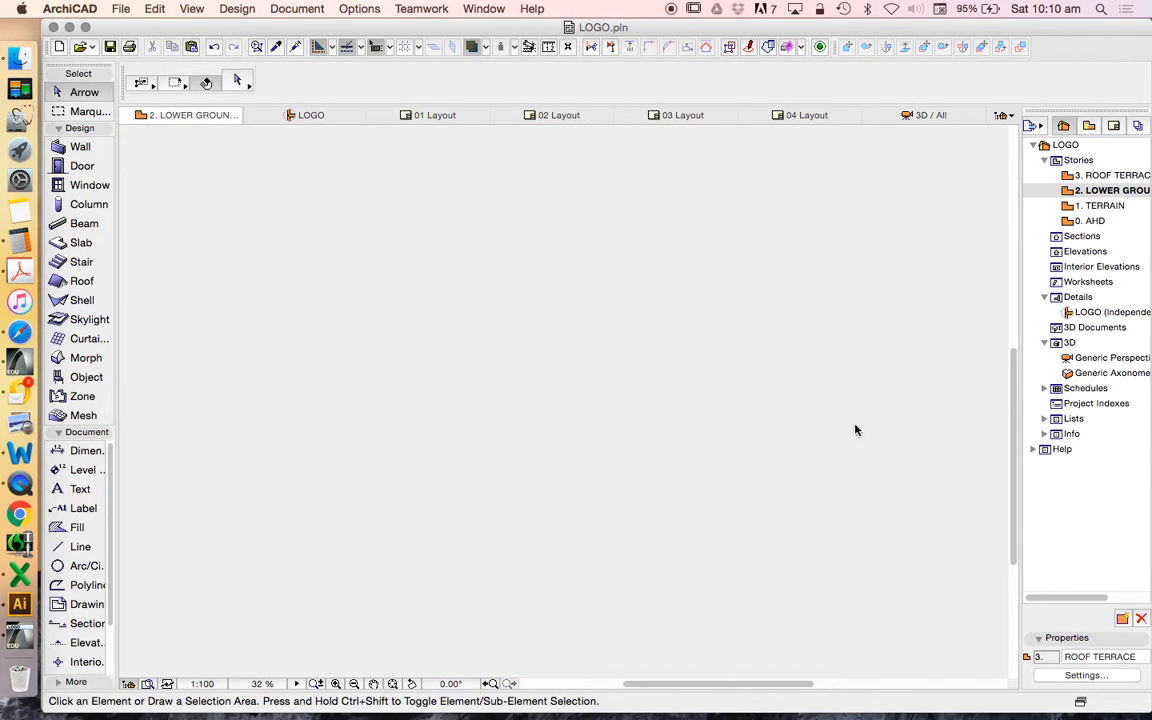
# - Give the path slab a -80 mm offset to home story and orbit to view it
pyautogui.click(925, 114)
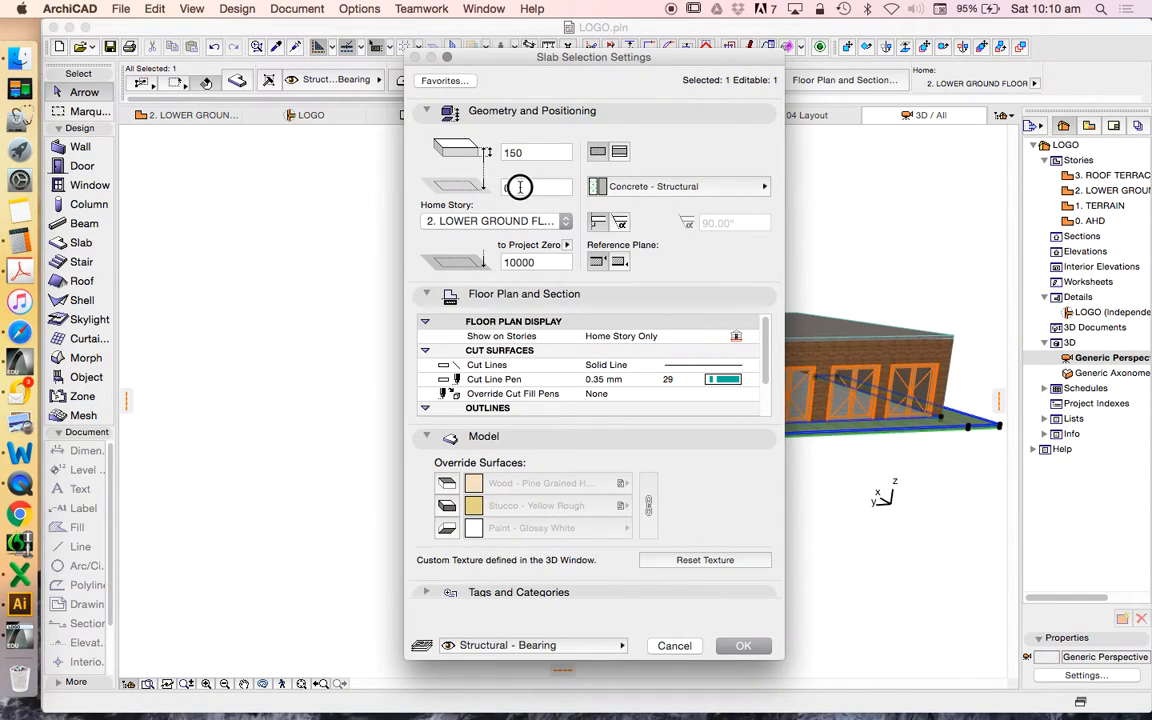
pyautogui.write('-80')
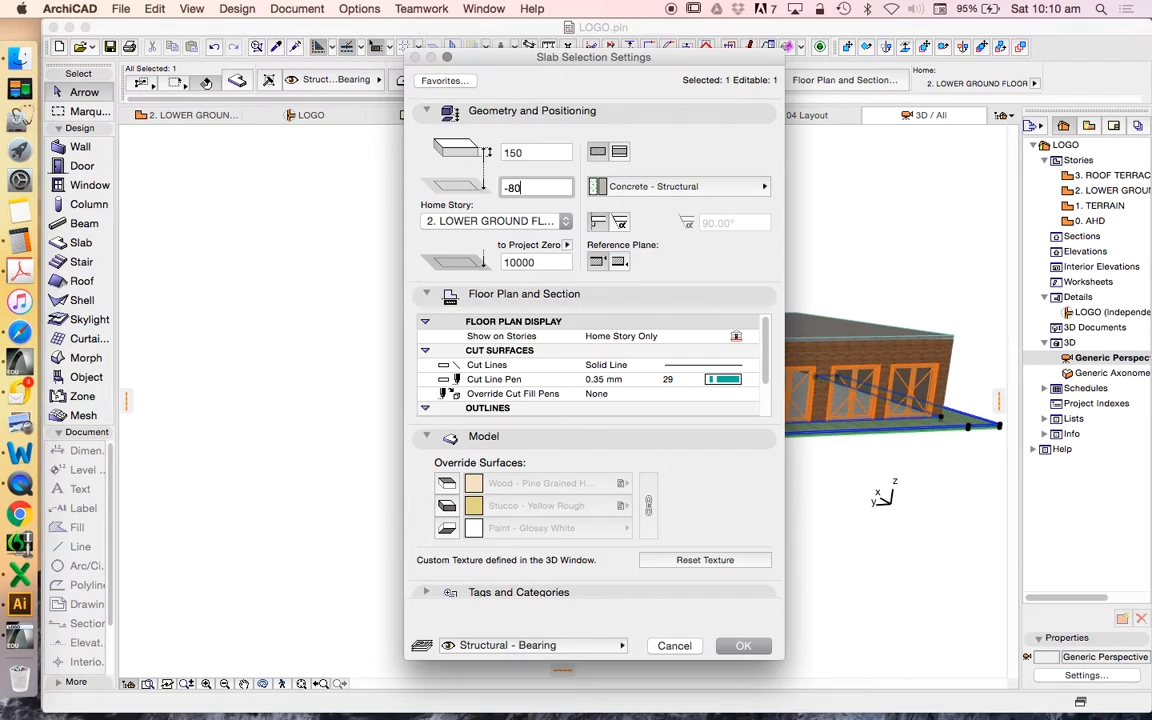
pyautogui.click(743, 645)
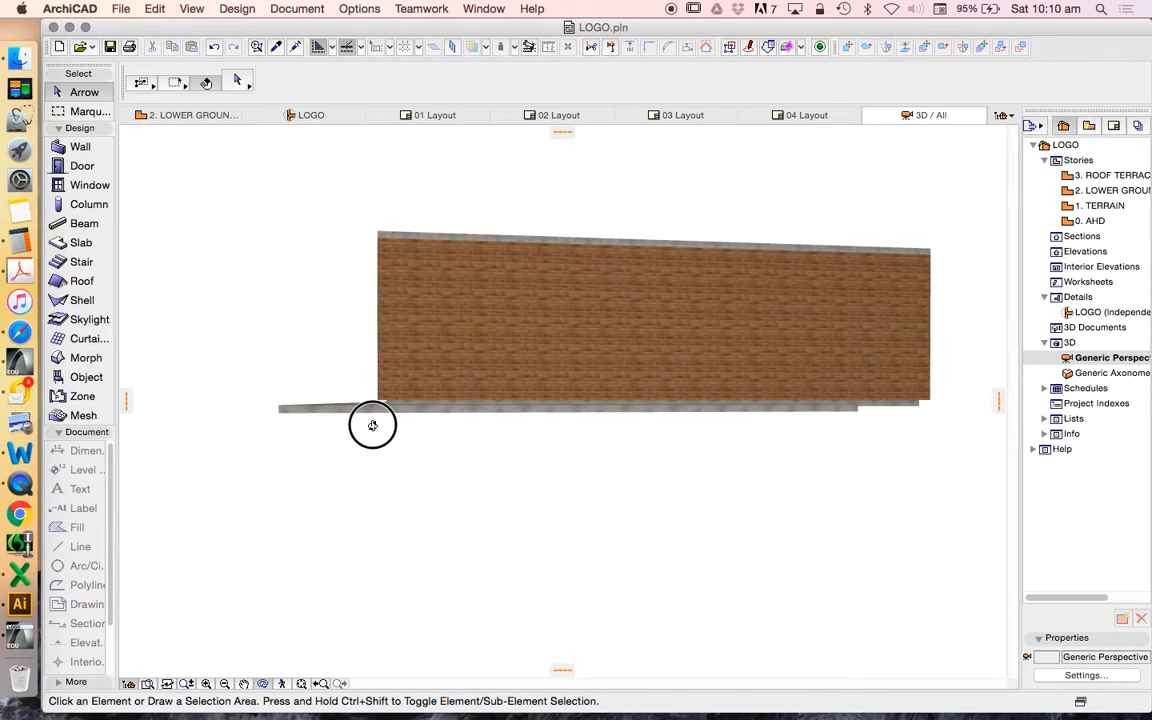
pyautogui.moveTo(372, 425); pyautogui.dragTo(968, 471)
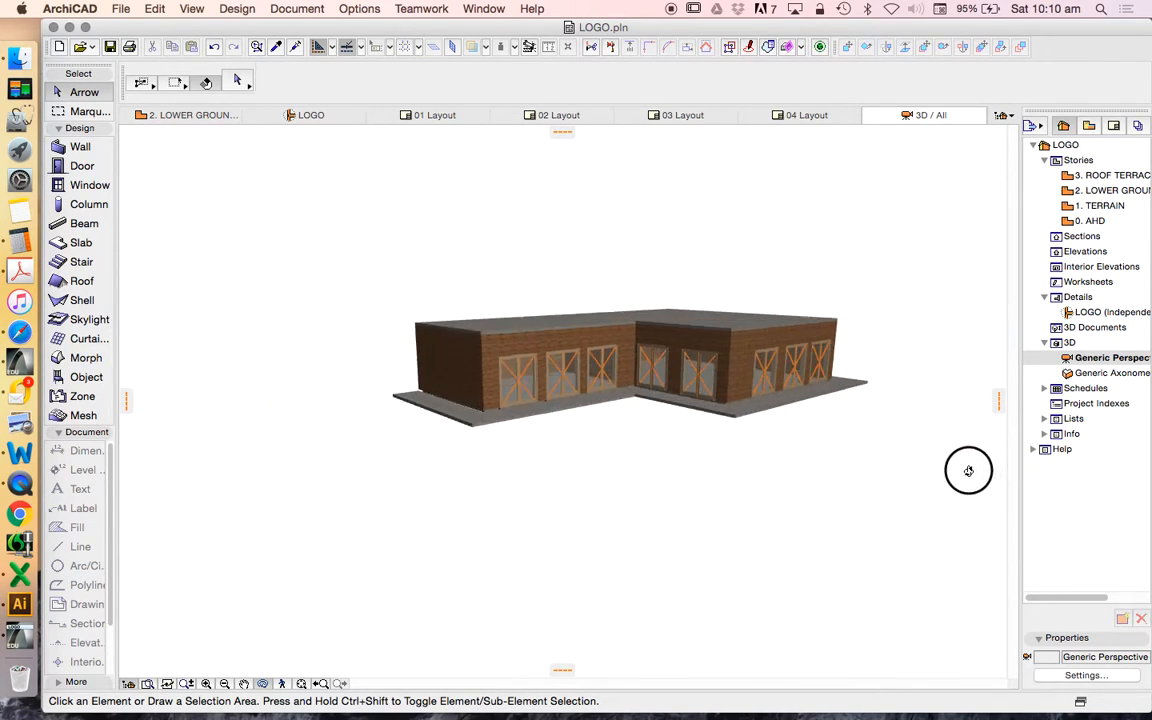